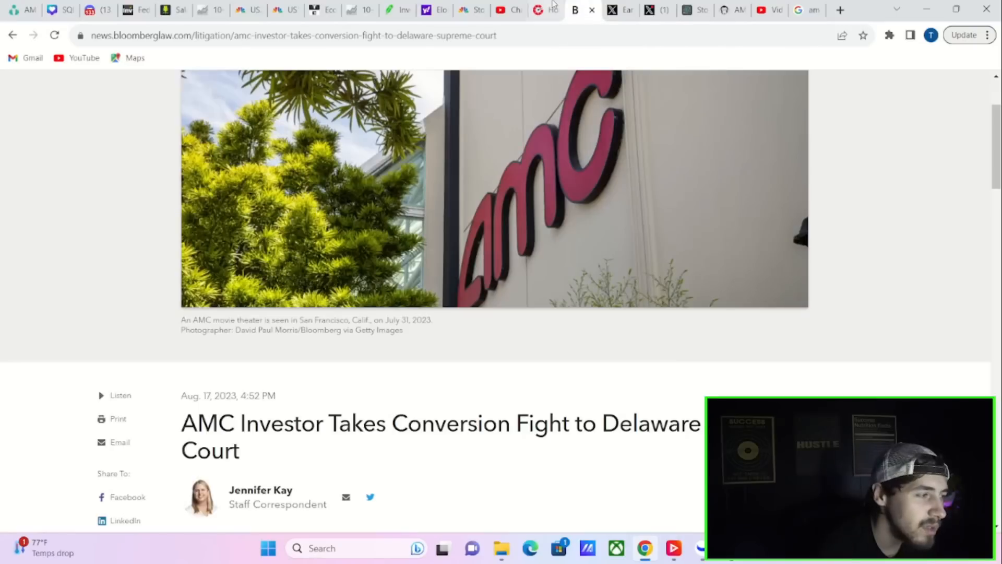
Step: Scroll and pan AMC's daily chart to review the horizontal trendlines near 4.52 and above 4.09
scroll(down, 3)
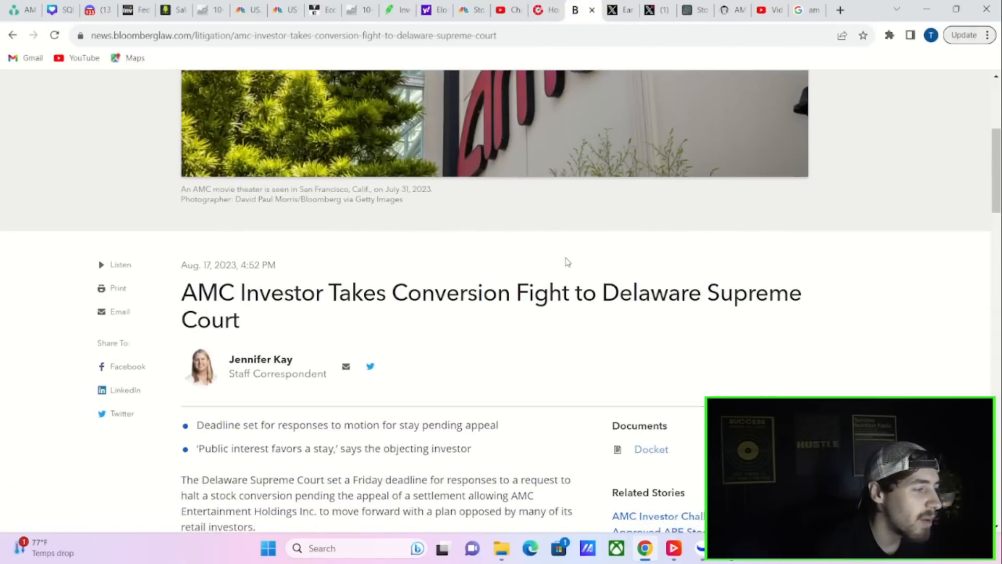
scroll(down, 3)
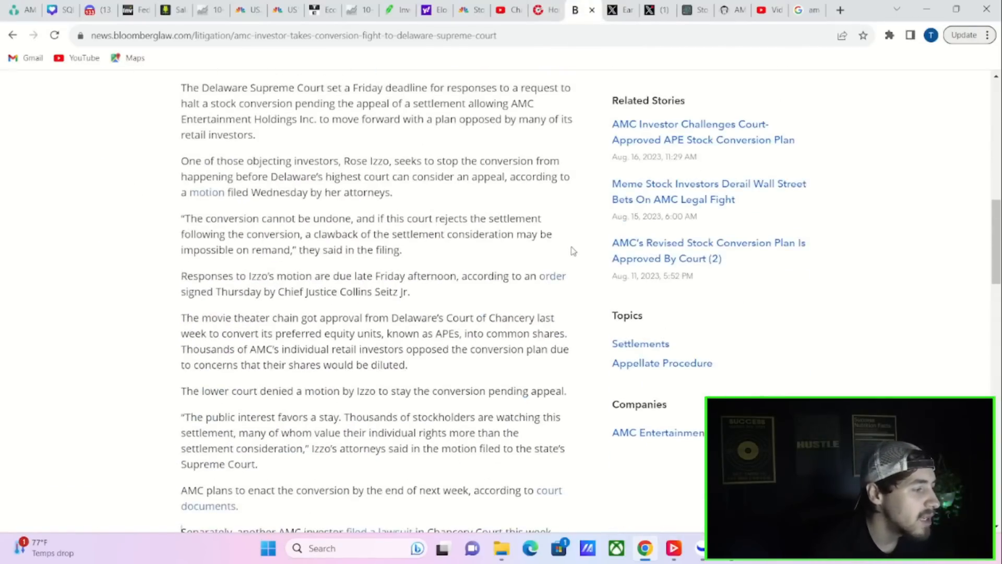
scroll(down, 3)
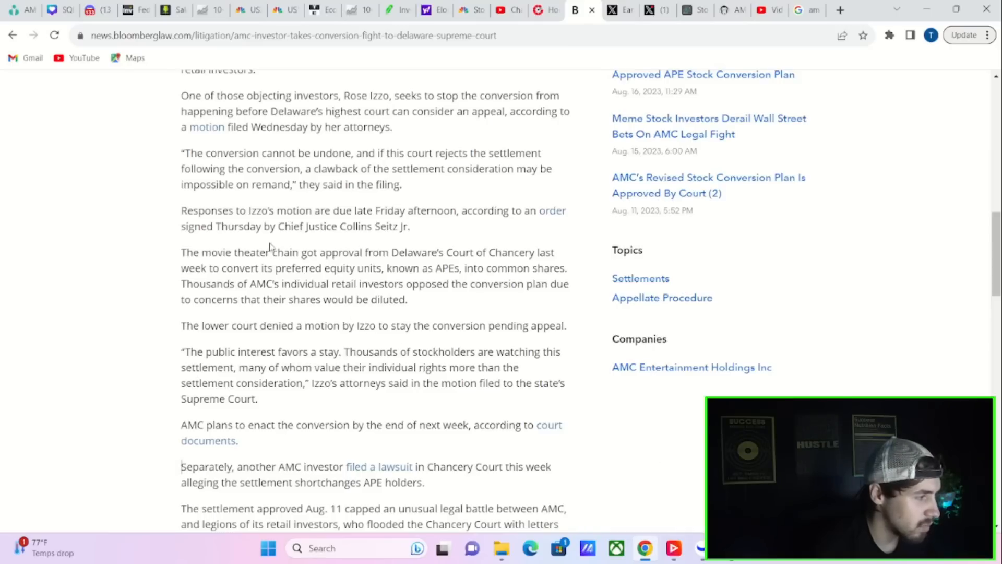
scroll(down, 3)
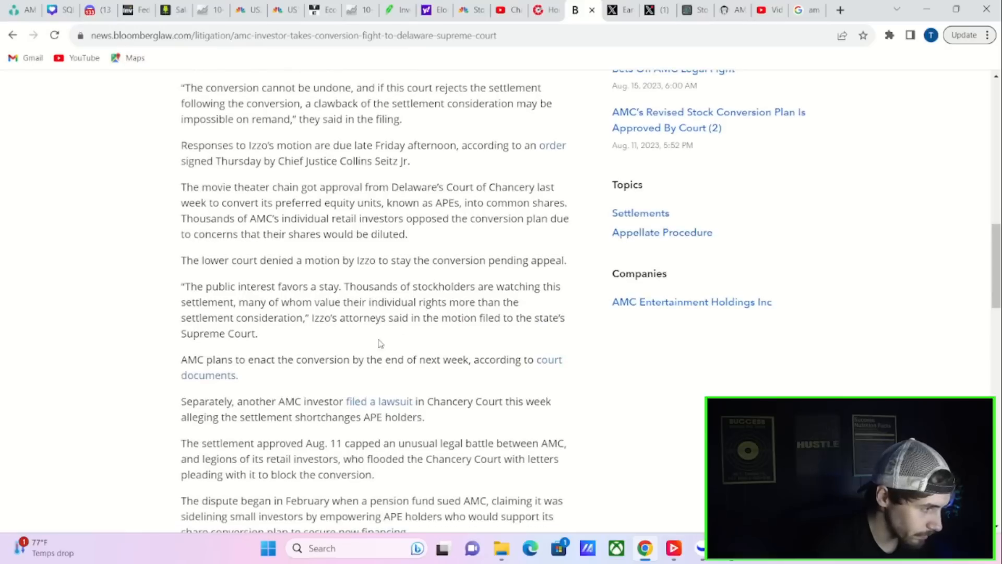
drag(207, 286, 259, 333)
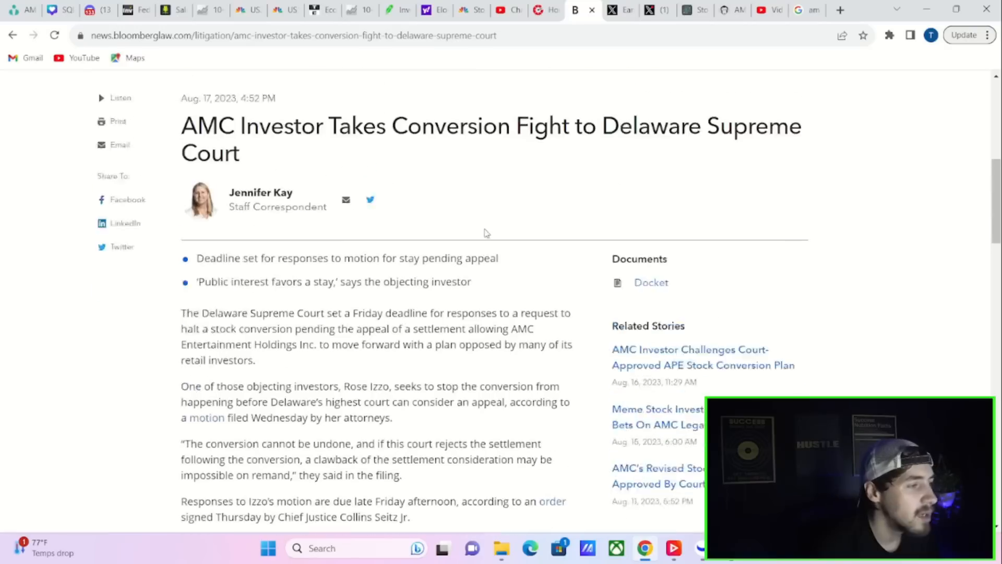
scroll(up, 3)
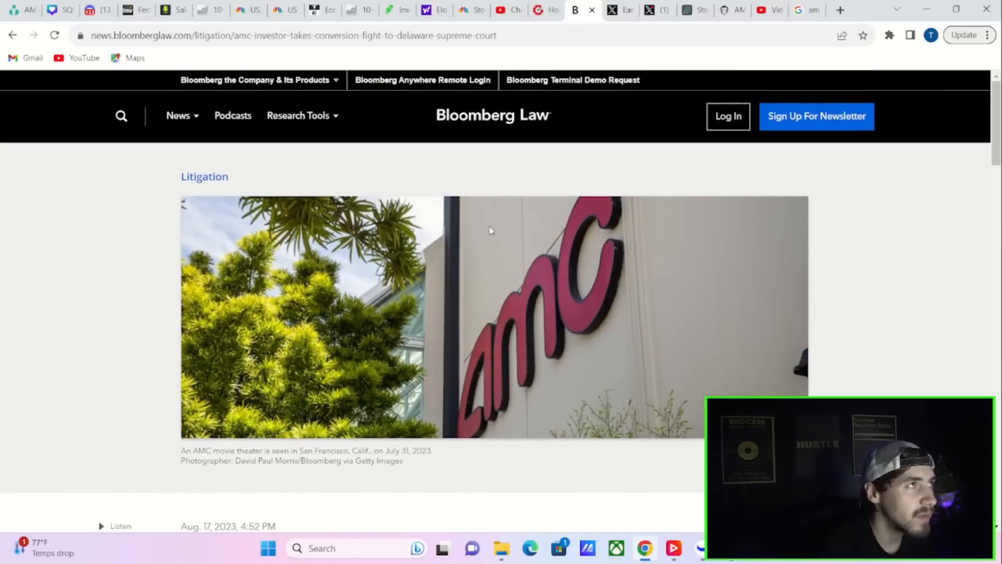
scroll(down, 3)
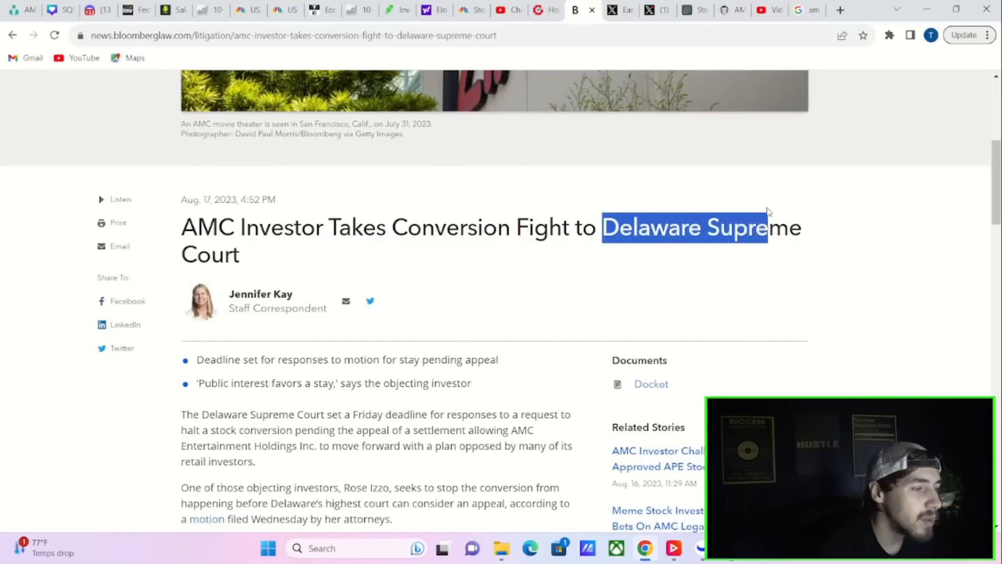
drag(761, 228, 240, 254)
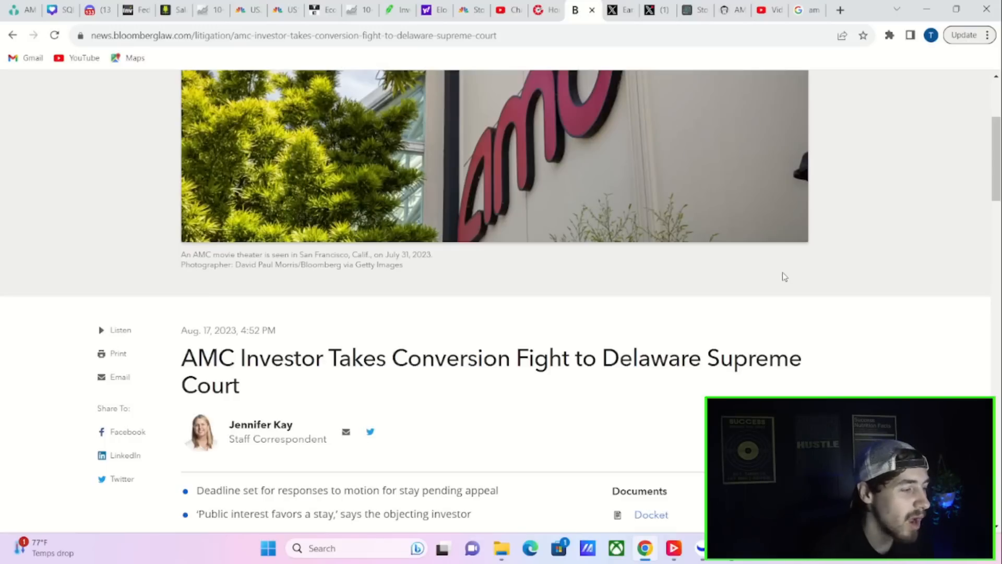
mouse_move(492, 289)
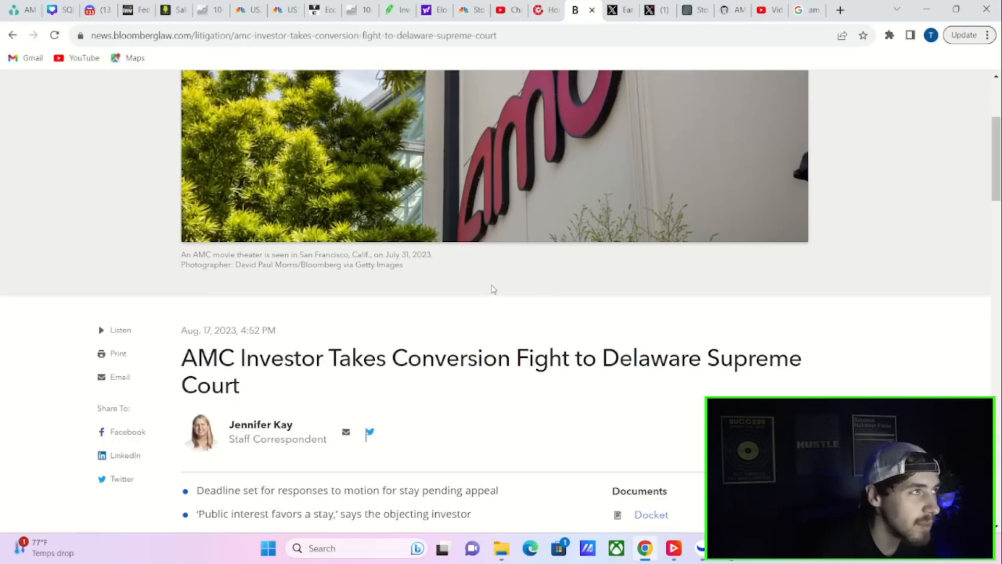
mouse_move(496, 267)
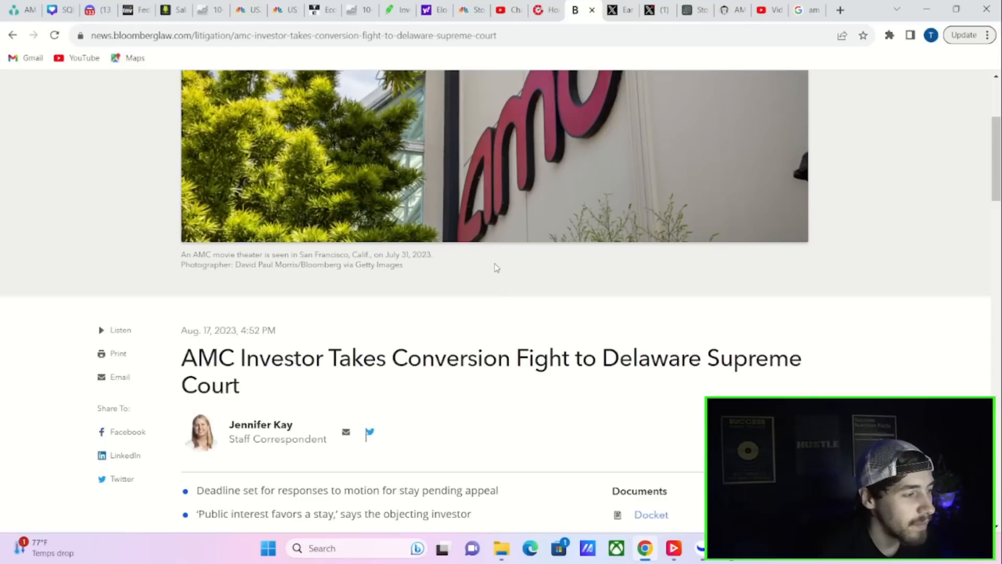
mouse_move(481, 255)
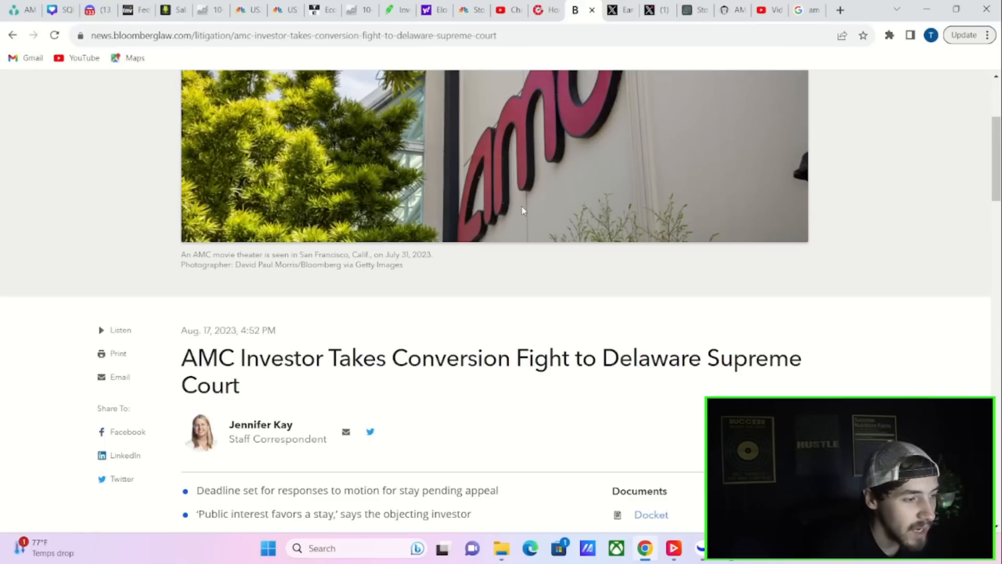
scroll(up, 3)
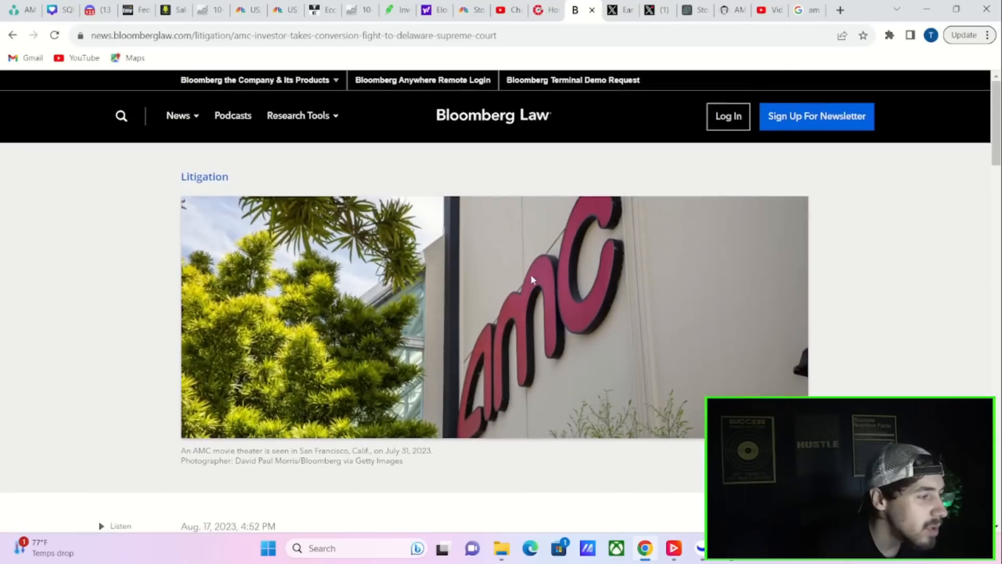
mouse_move(662, 189)
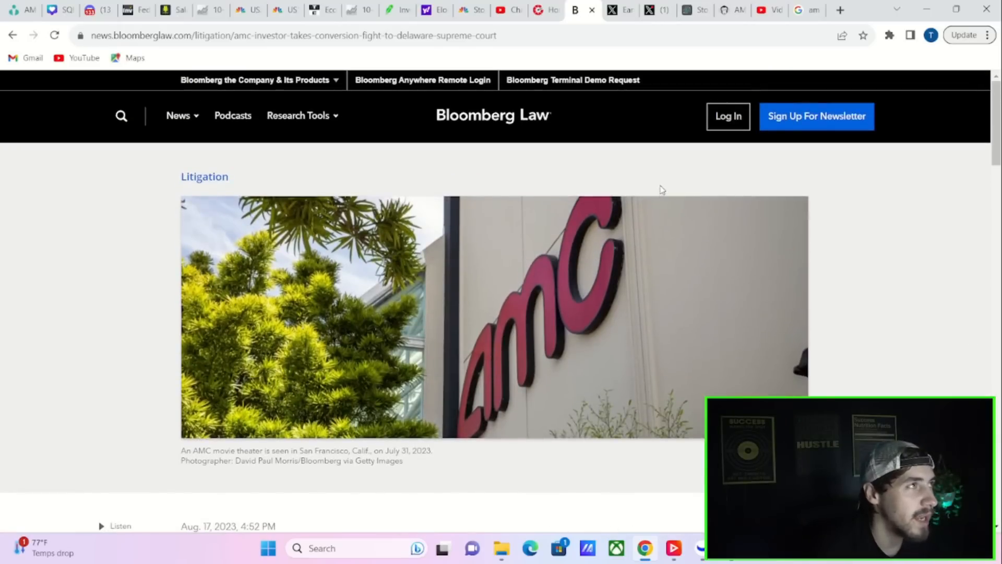
scroll(down, 3)
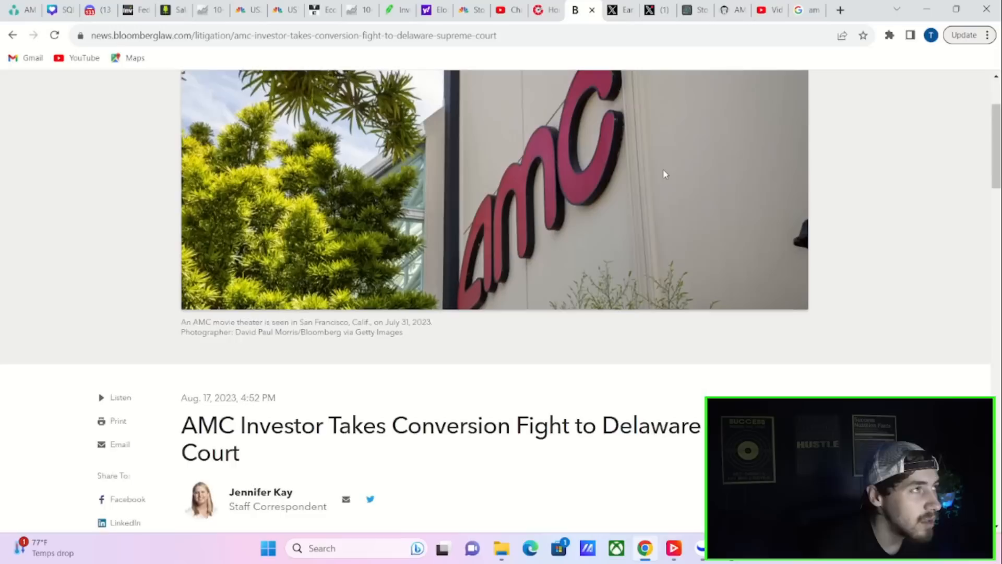
scroll(down, 3)
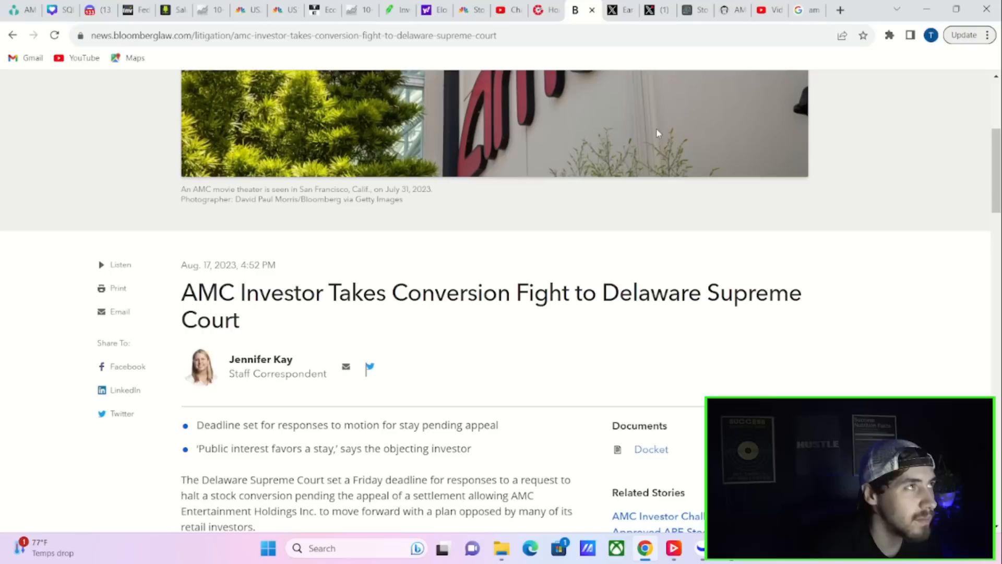
mouse_move(689, 128)
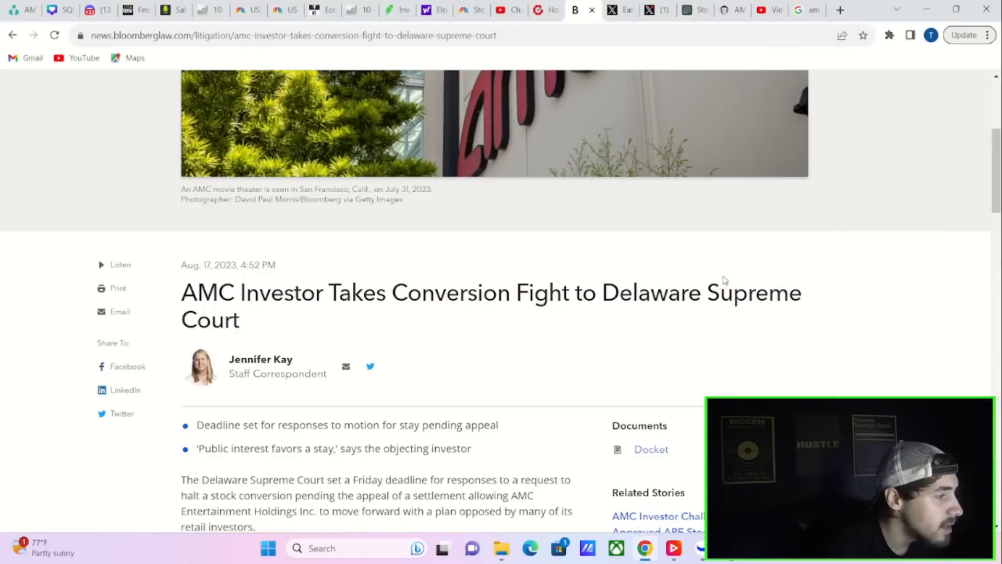
mouse_move(754, 73)
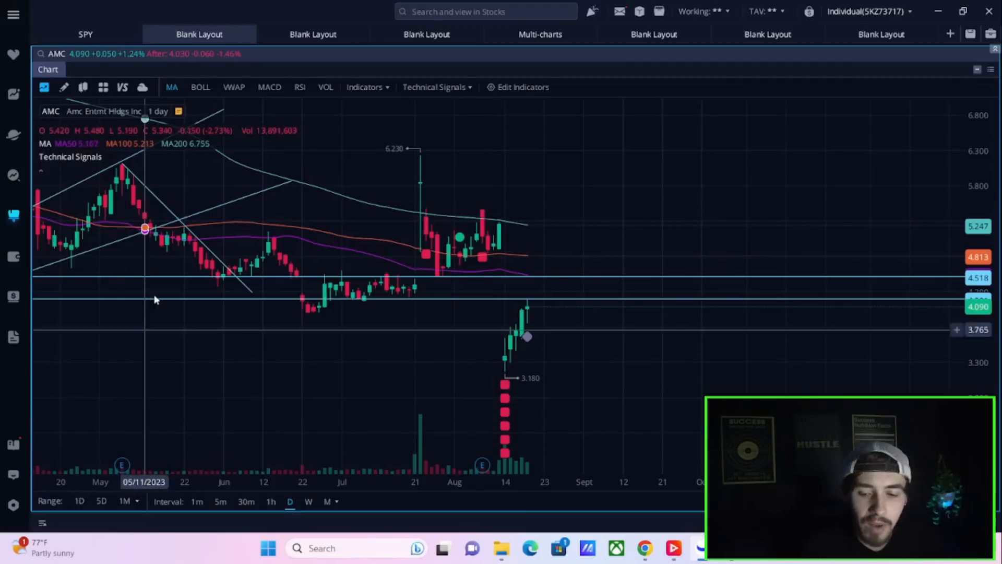
mouse_move(931, 220)
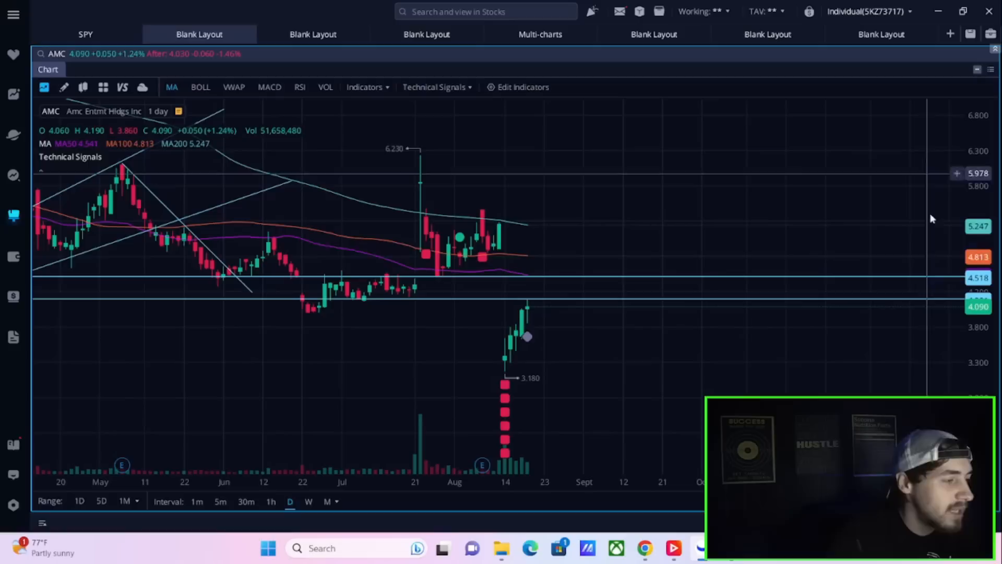
mouse_move(674, 467)
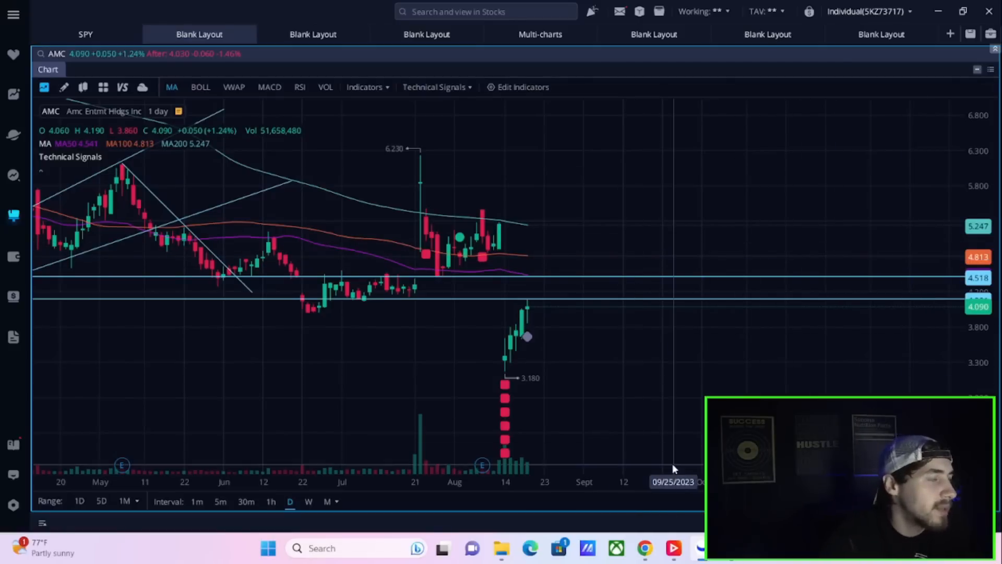
mouse_move(821, 326)
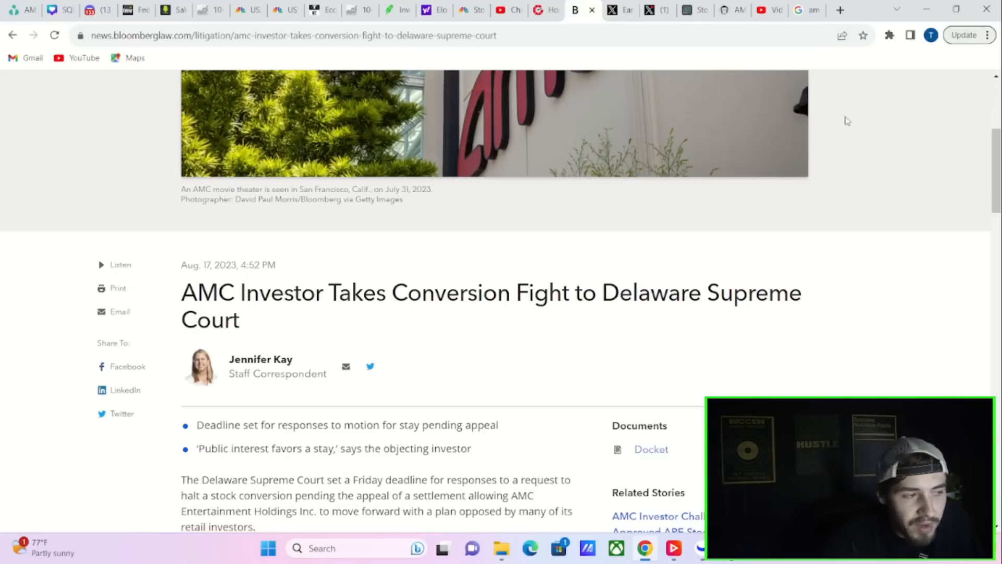
scroll(up, 3)
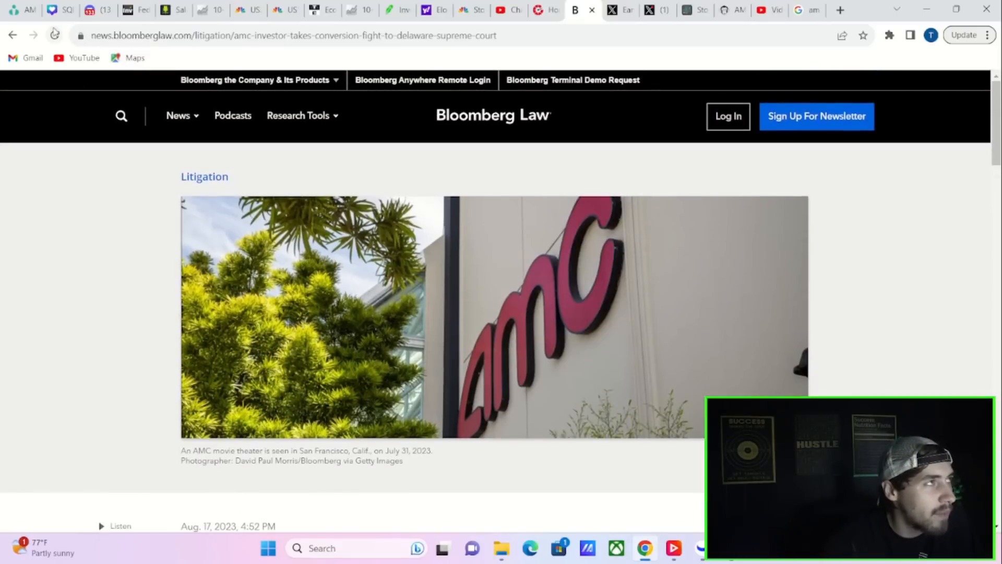
mouse_move(54, 34)
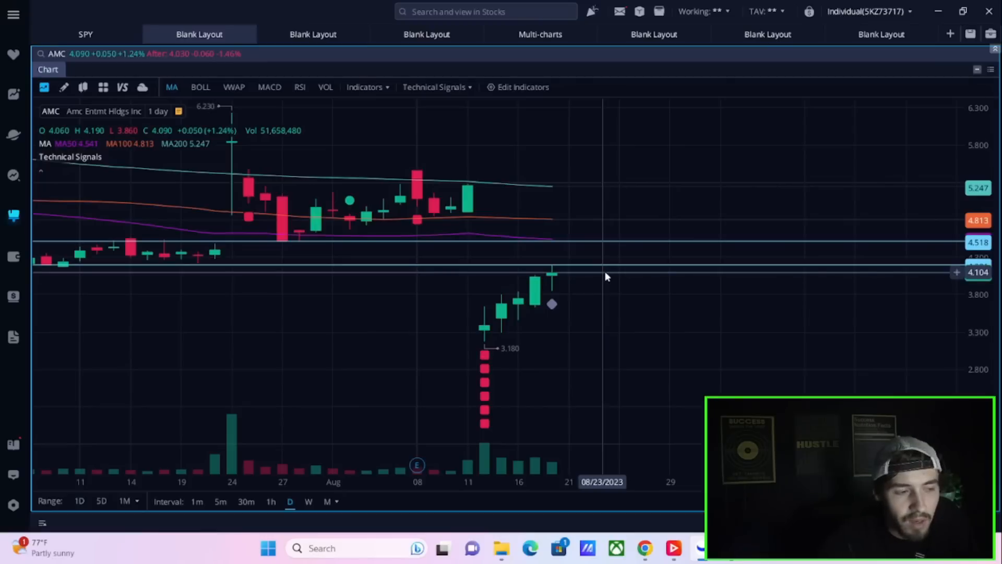
mouse_move(606, 273)
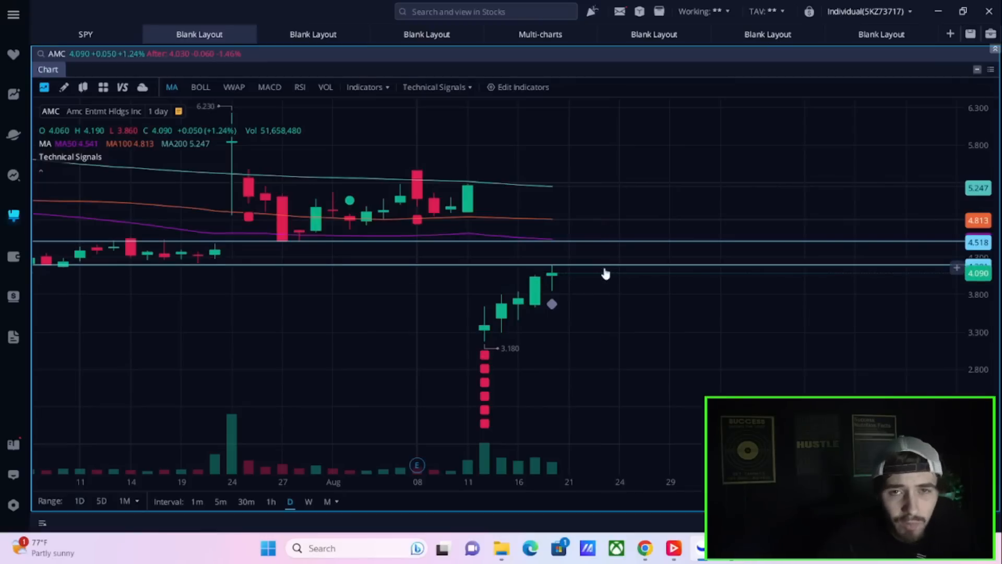
mouse_move(602, 265)
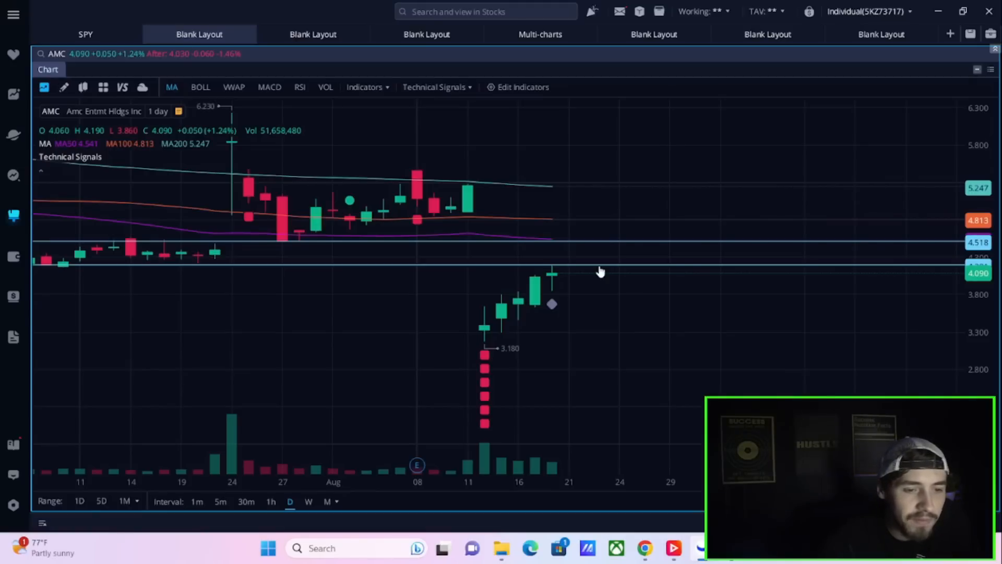
mouse_move(595, 273)
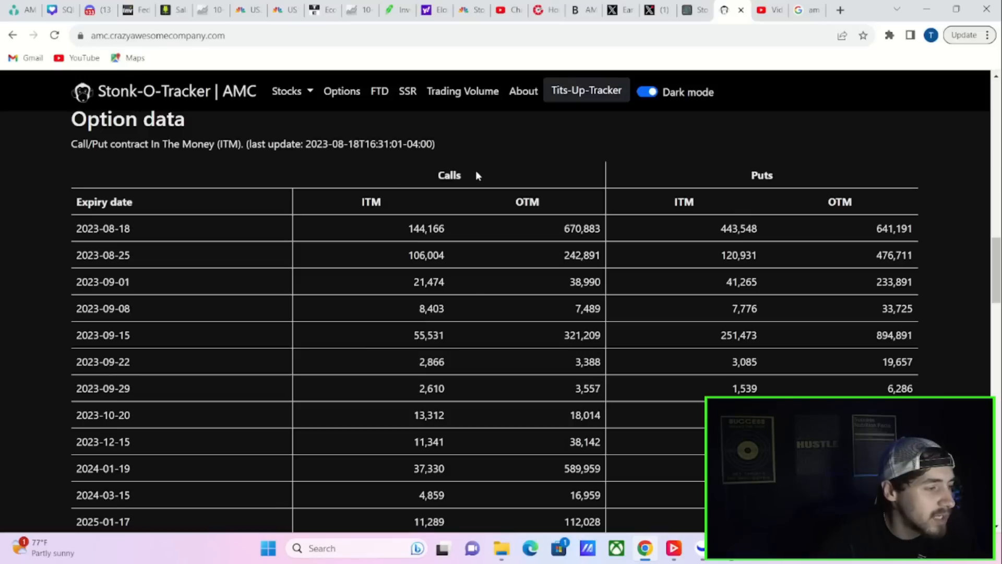
mouse_move(825, 244)
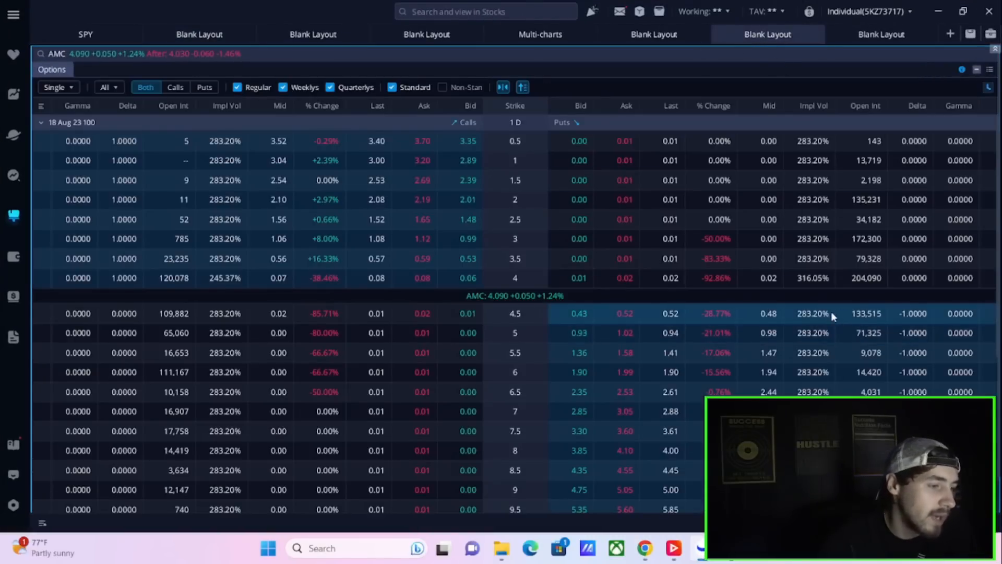
mouse_move(533, 322)
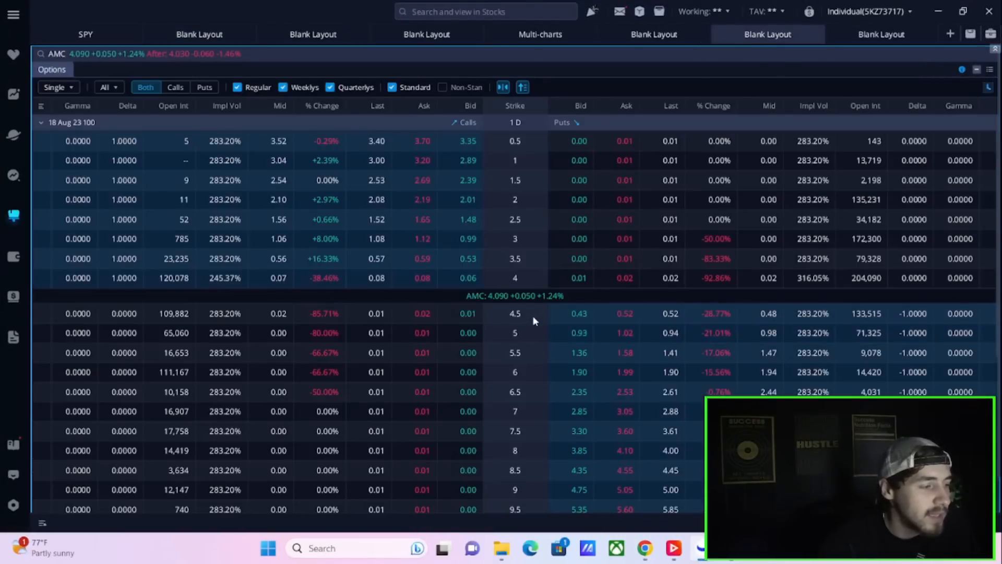
mouse_move(889, 282)
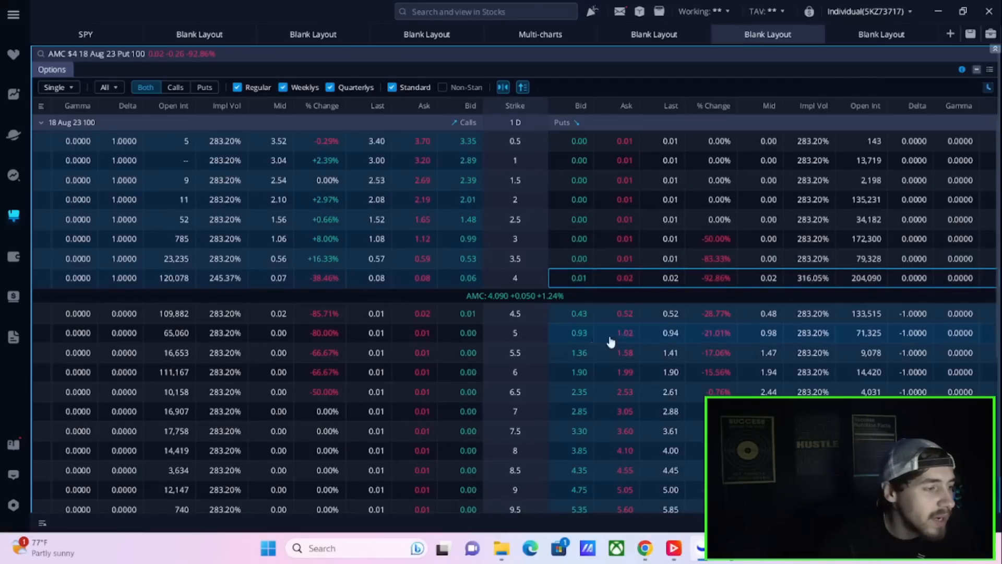
mouse_move(438, 285)
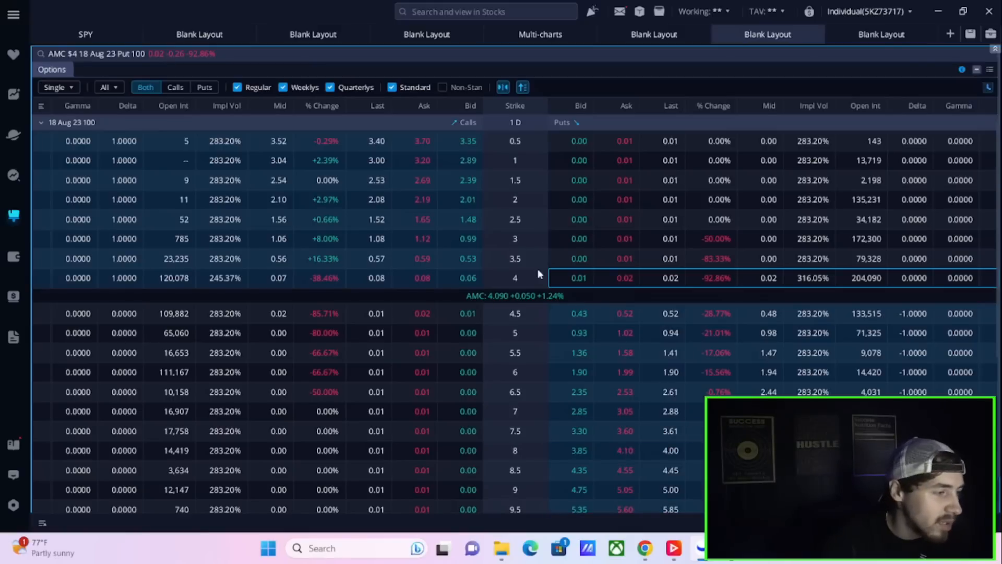
mouse_move(539, 336)
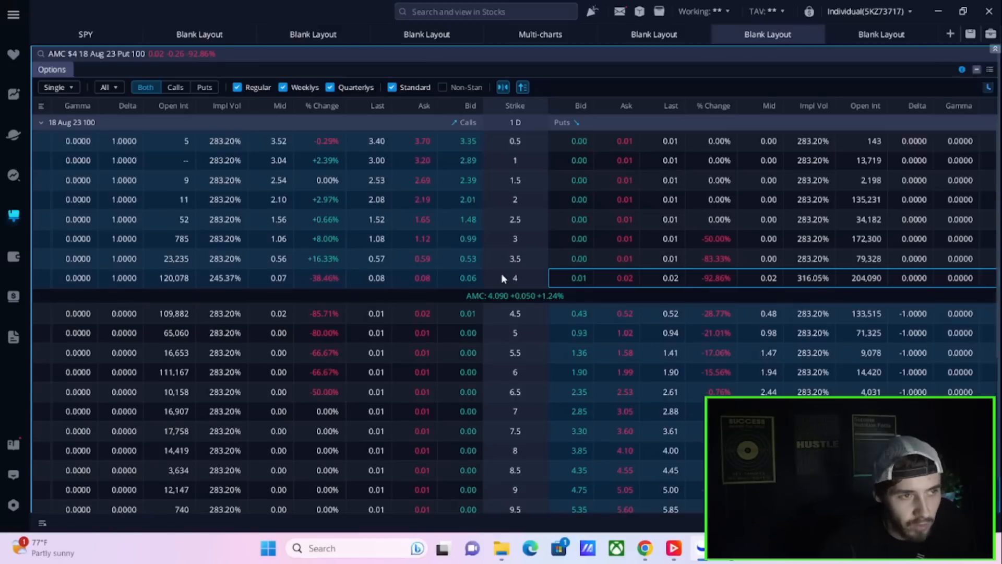
mouse_move(532, 259)
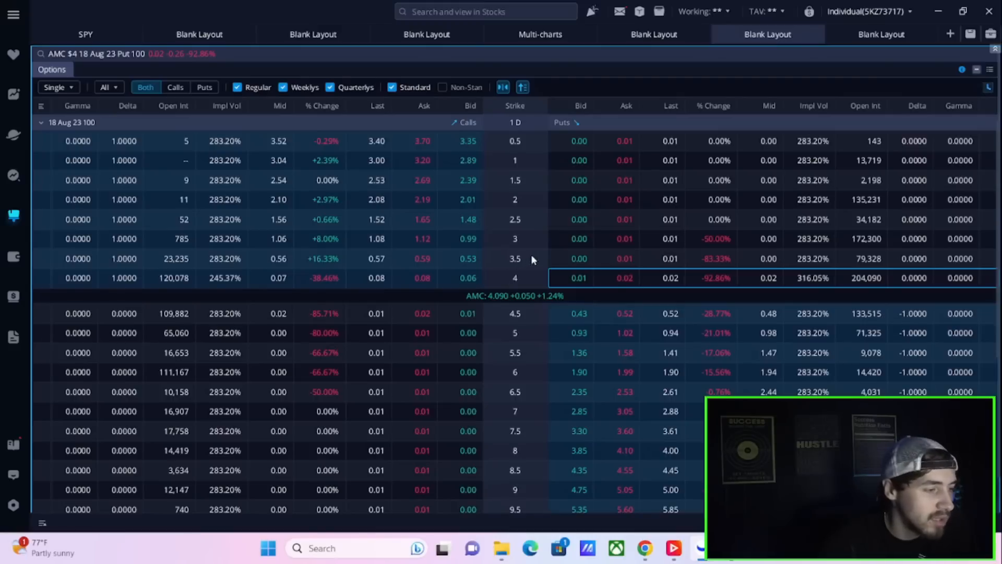
mouse_move(629, 239)
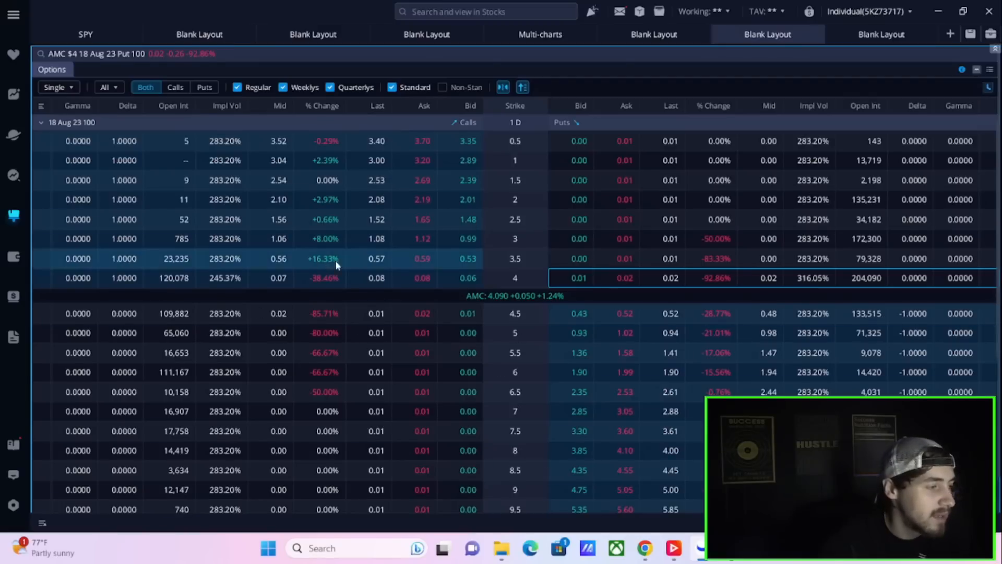
mouse_move(219, 290)
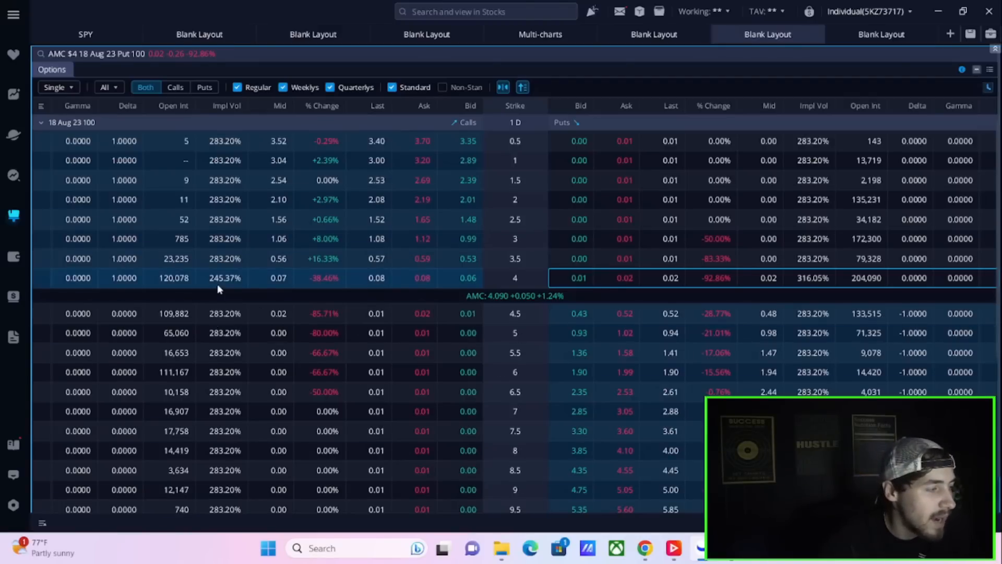
mouse_move(161, 284)
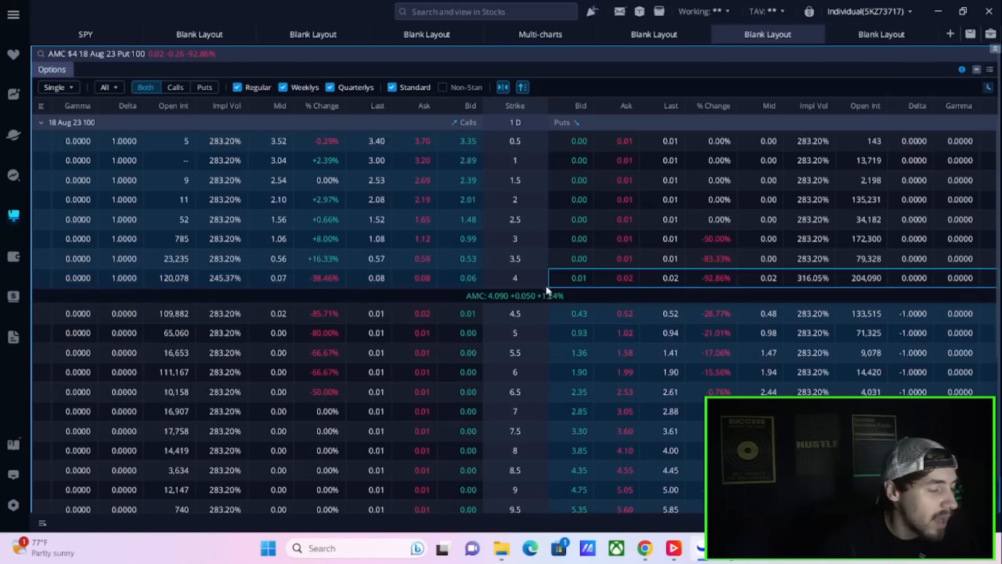
mouse_move(469, 267)
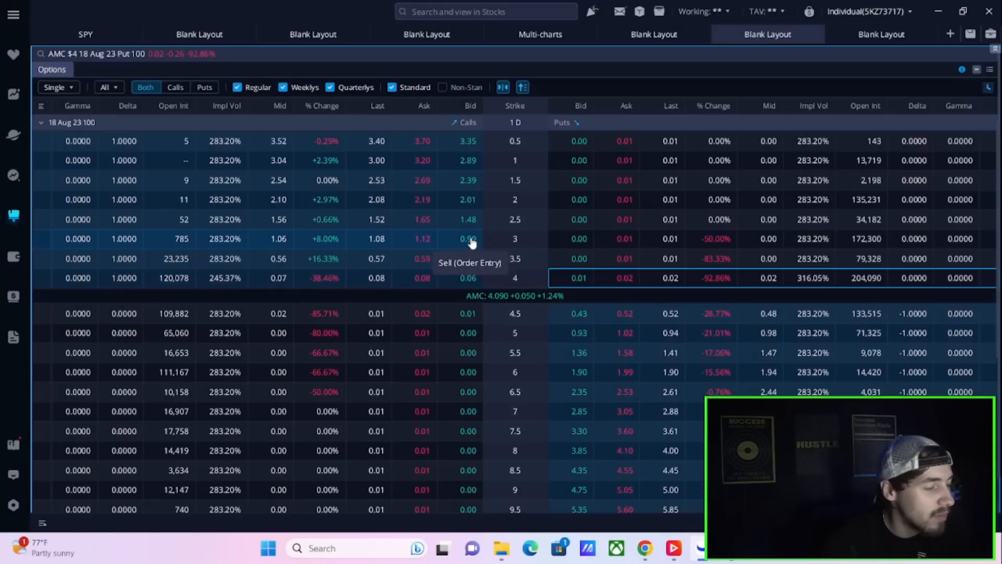
mouse_move(462, 217)
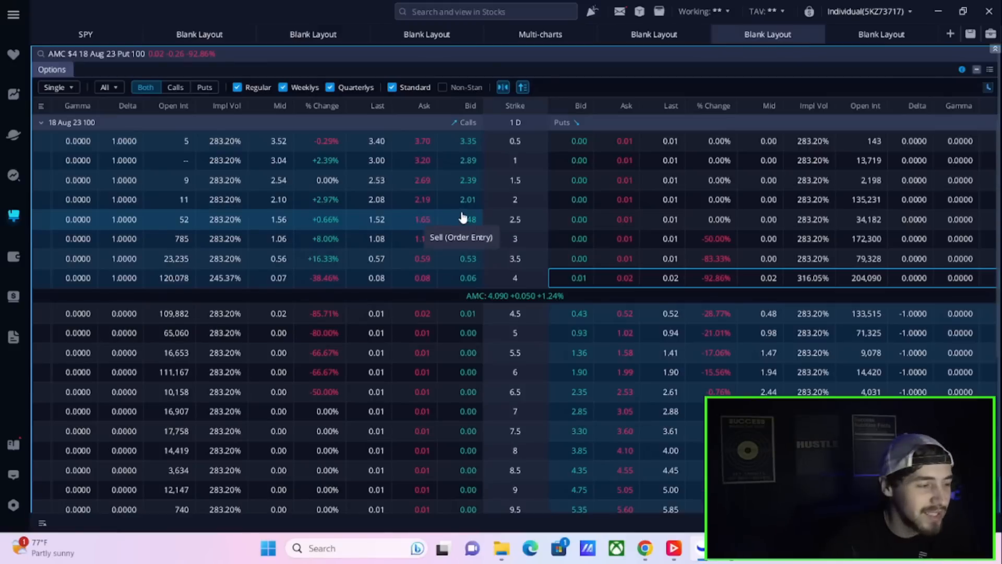
mouse_move(382, 141)
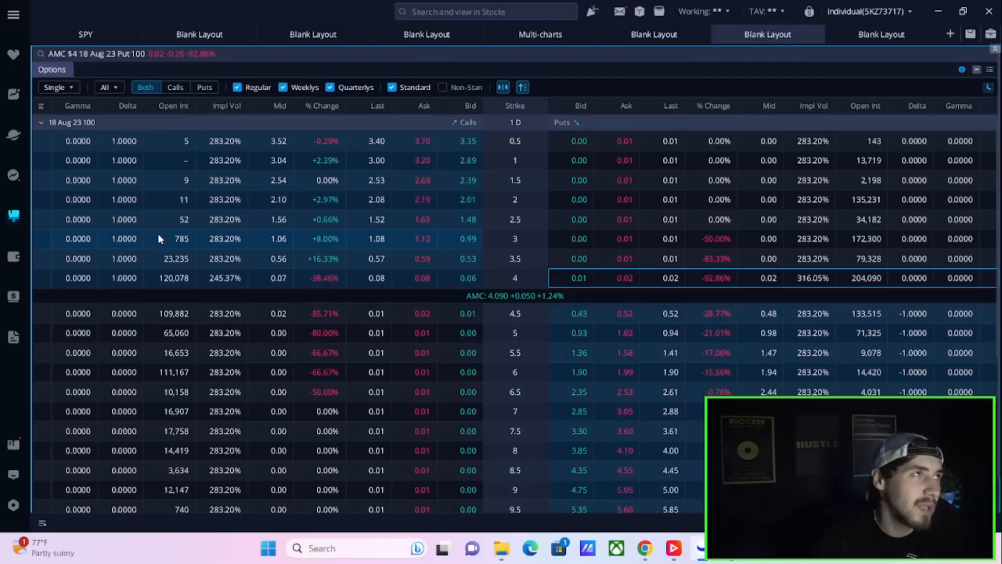
mouse_move(293, 168)
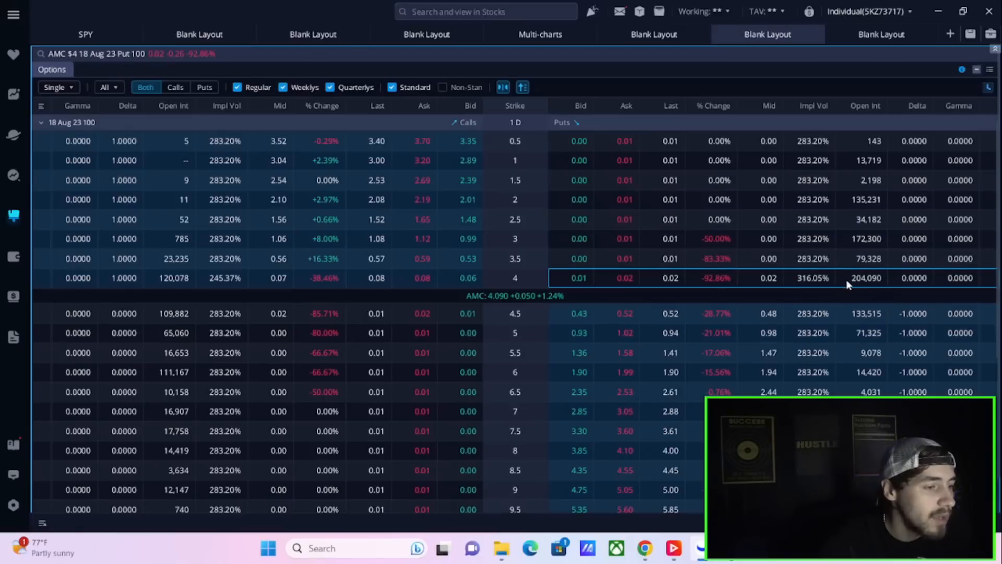
mouse_move(874, 280)
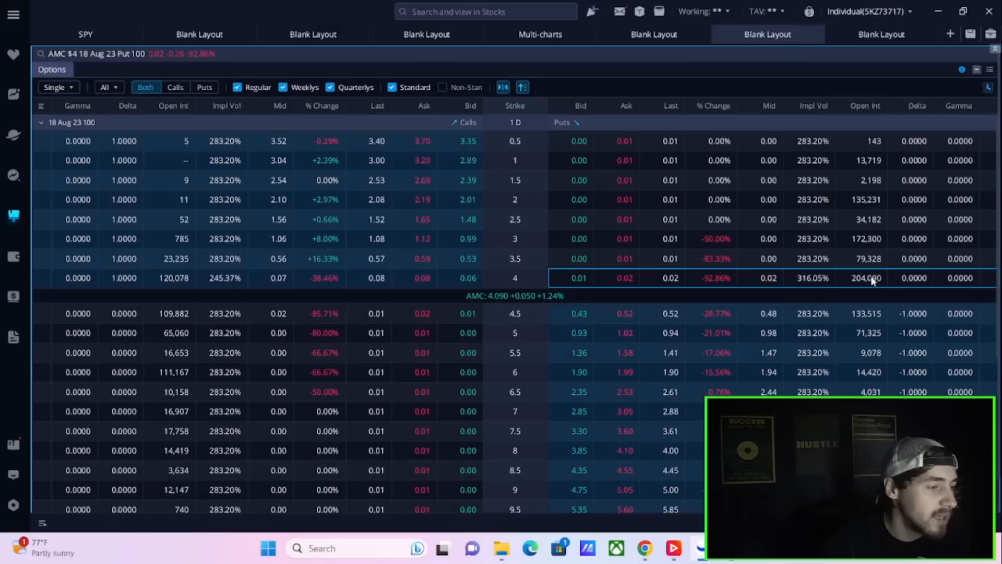
mouse_move(572, 296)
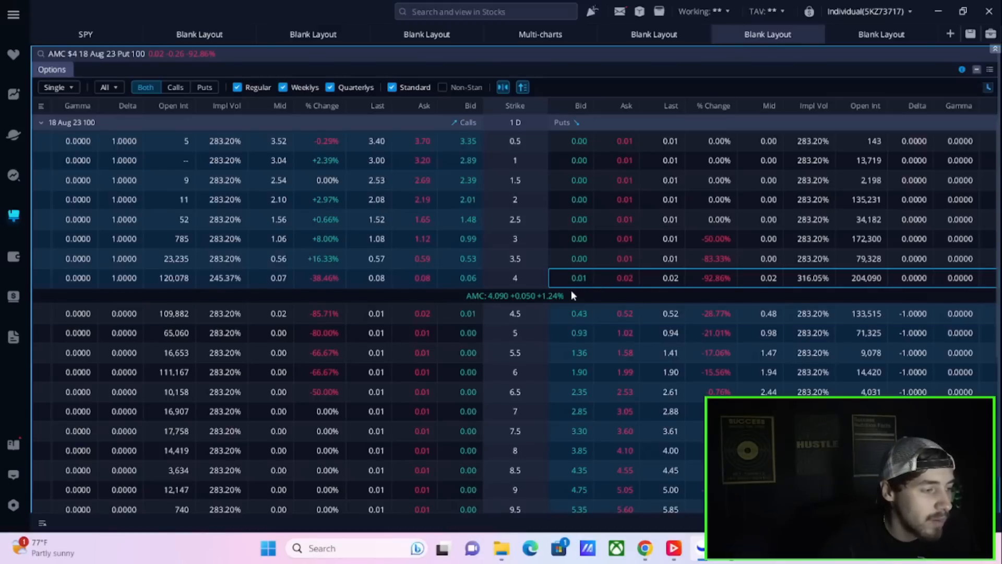
mouse_move(795, 199)
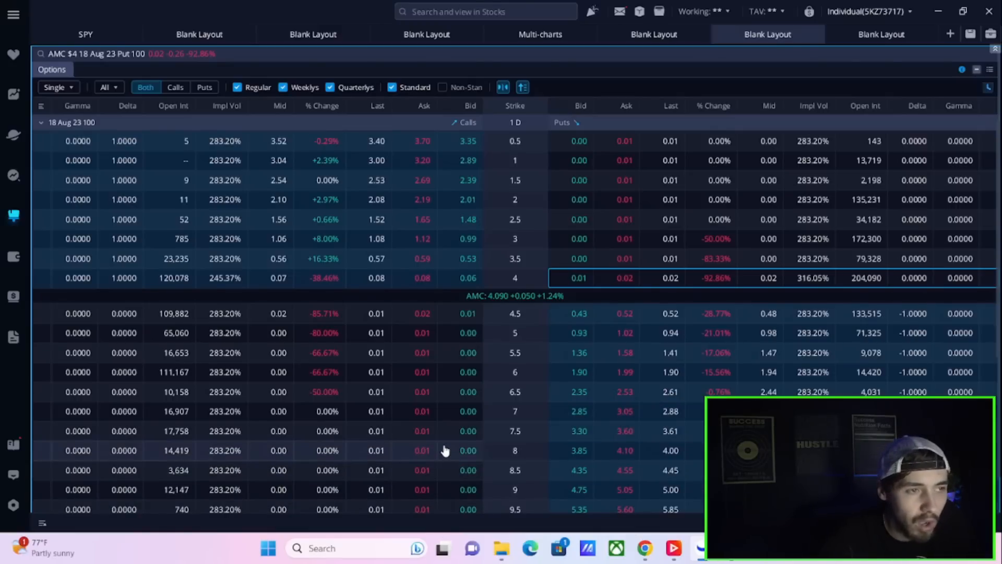
mouse_move(445, 451)
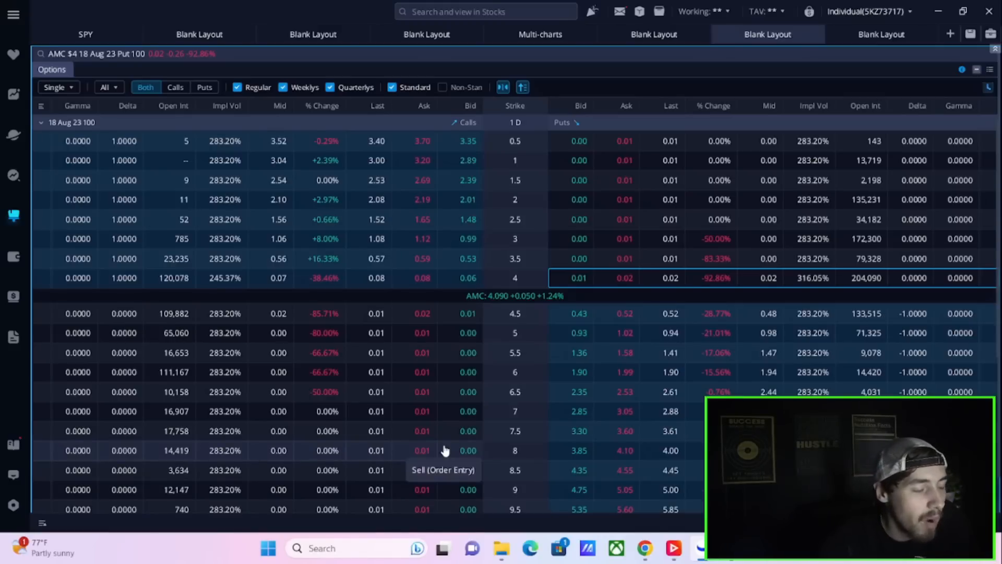
mouse_move(401, 184)
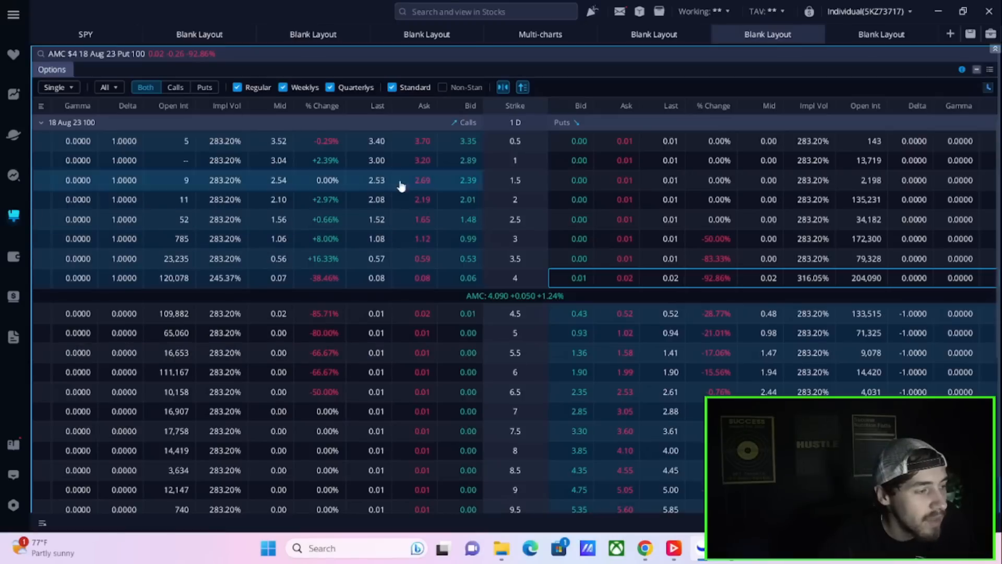
mouse_move(677, 277)
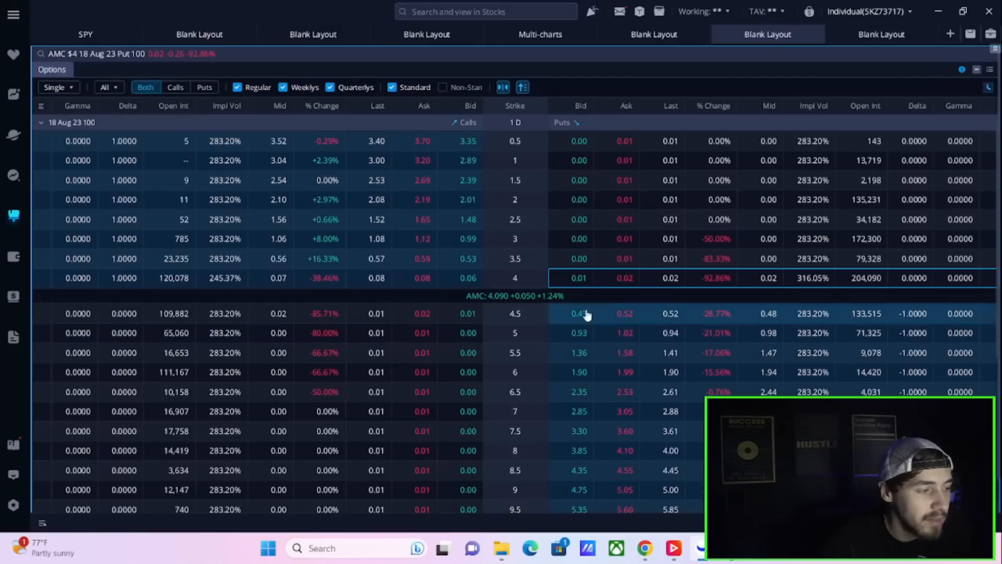
mouse_move(513, 379)
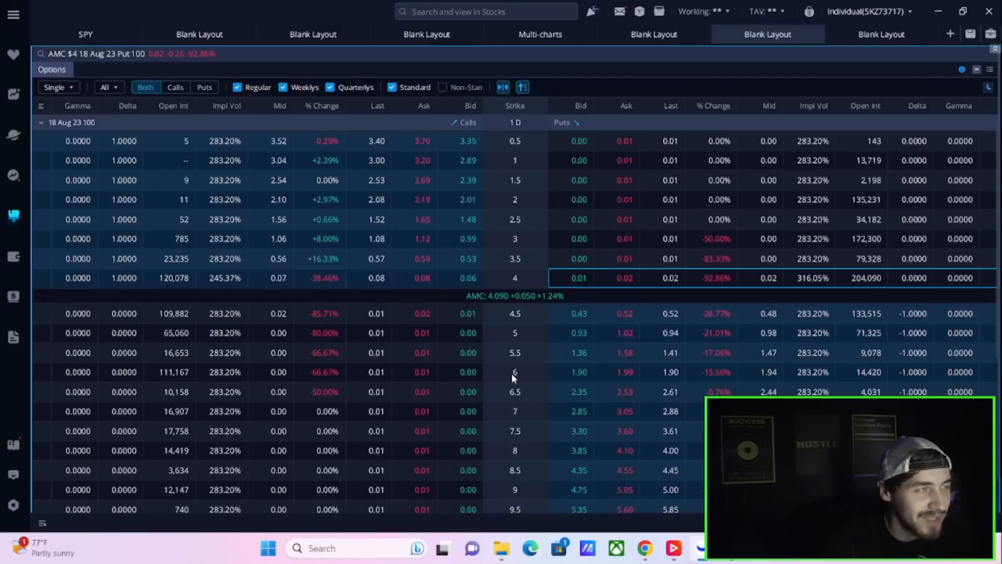
mouse_move(468, 338)
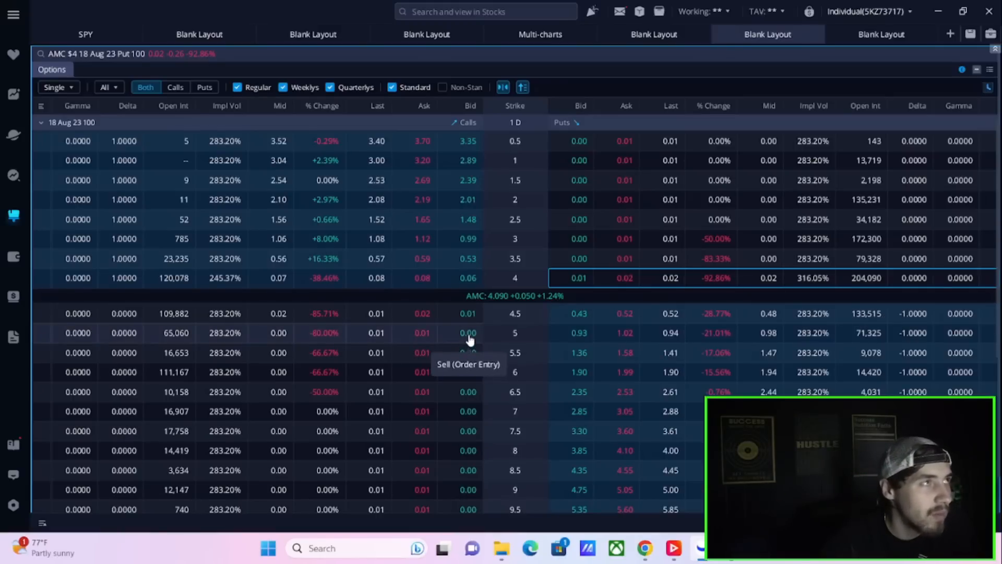
mouse_move(413, 308)
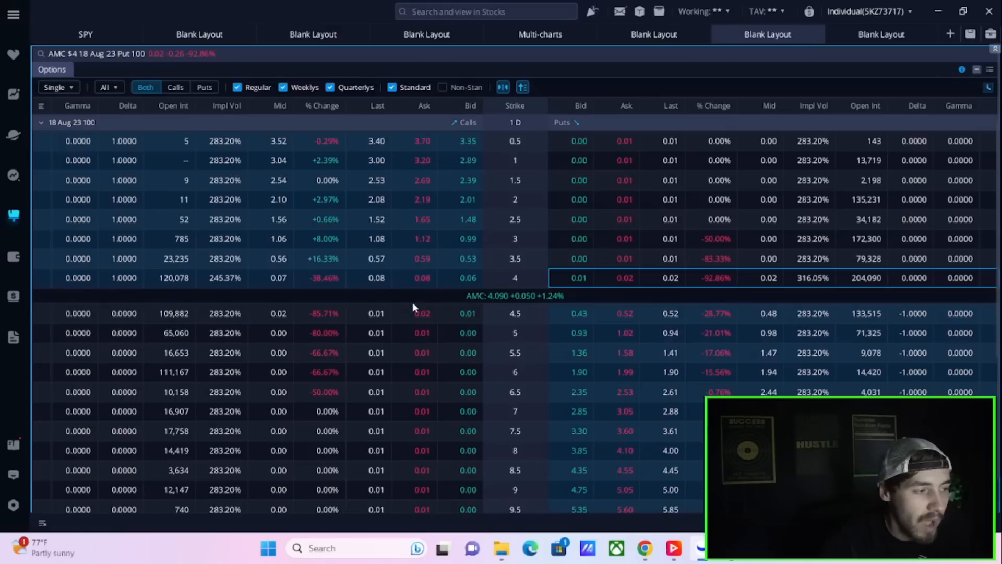
mouse_move(411, 307)
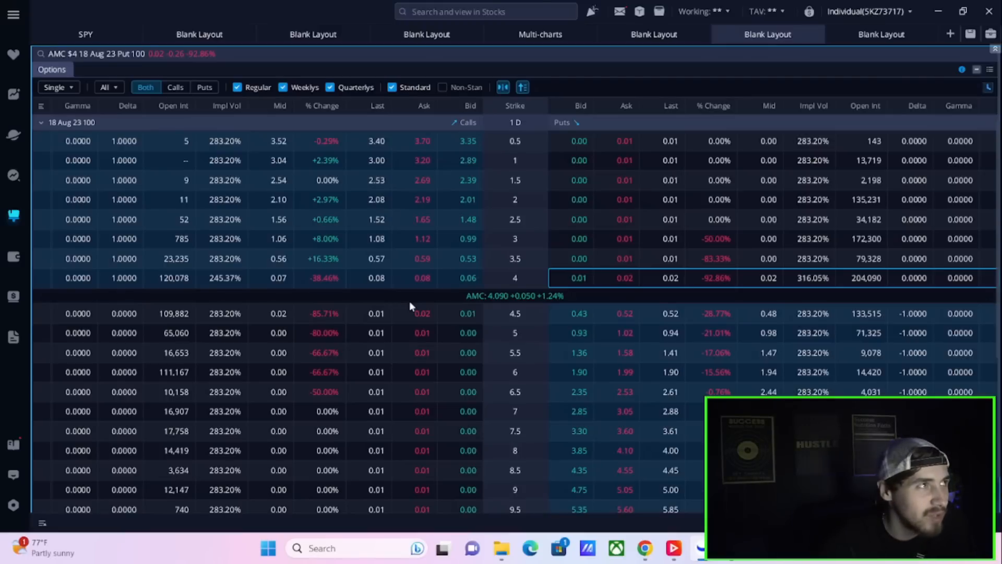
mouse_move(555, 253)
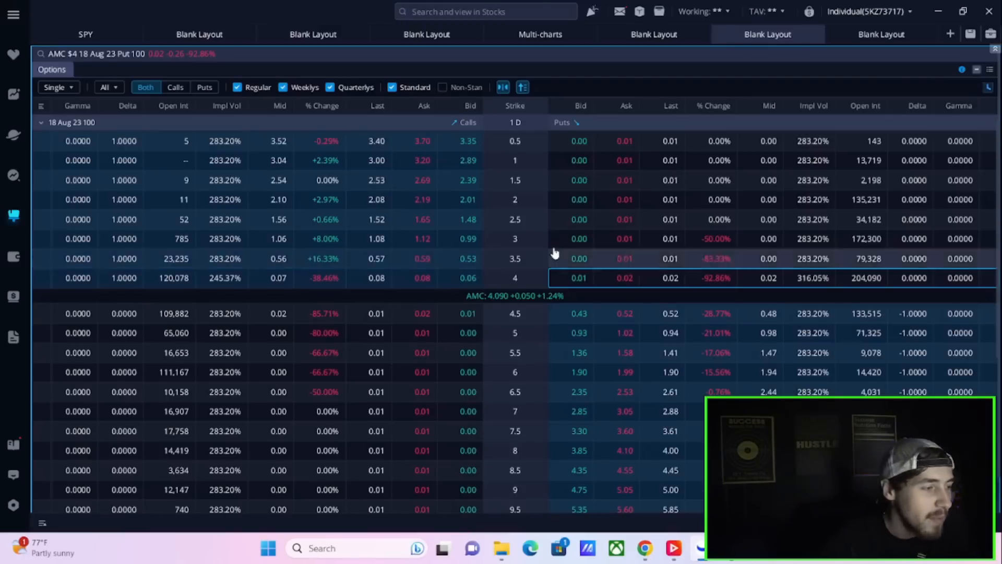
mouse_move(668, 292)
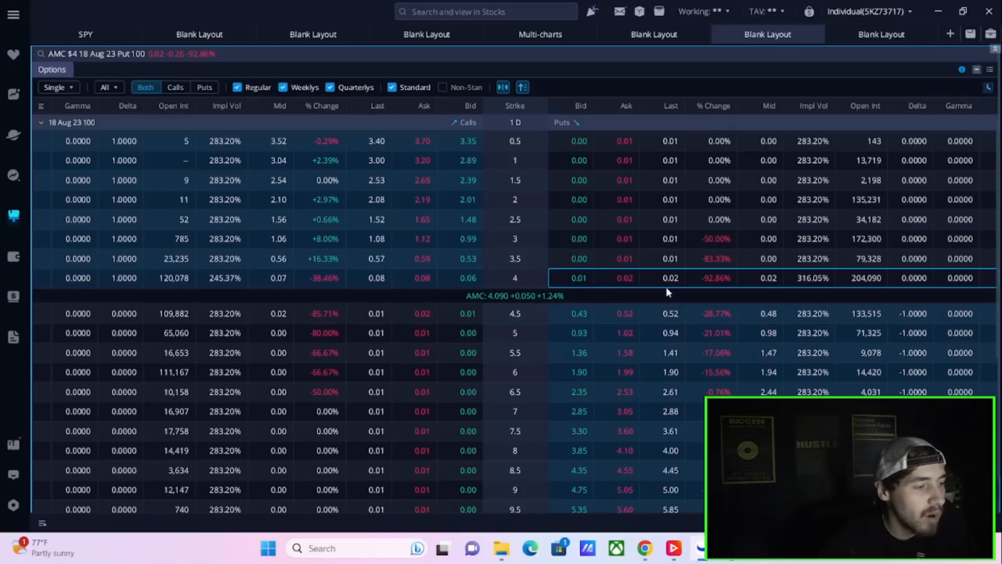
mouse_move(793, 265)
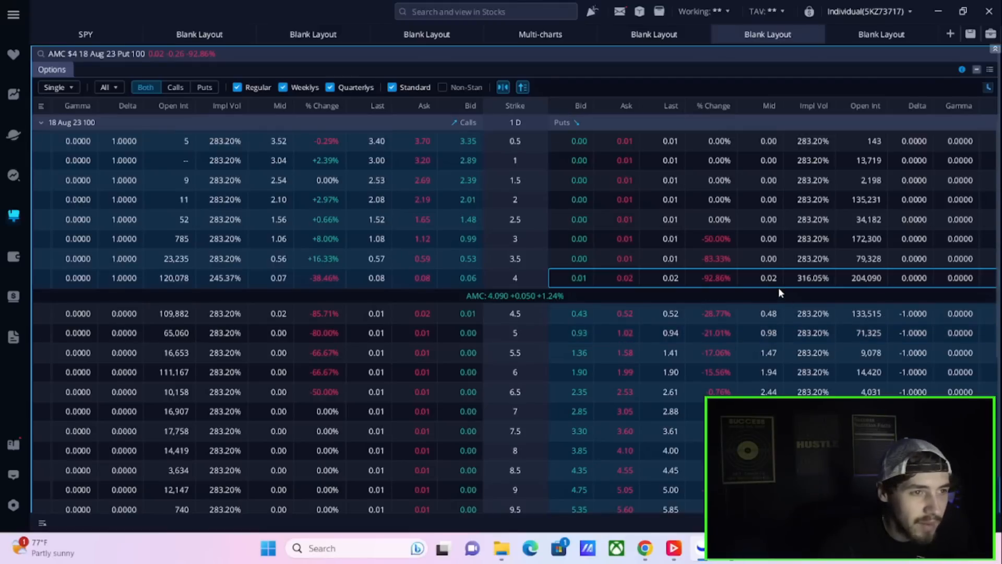
mouse_move(689, 276)
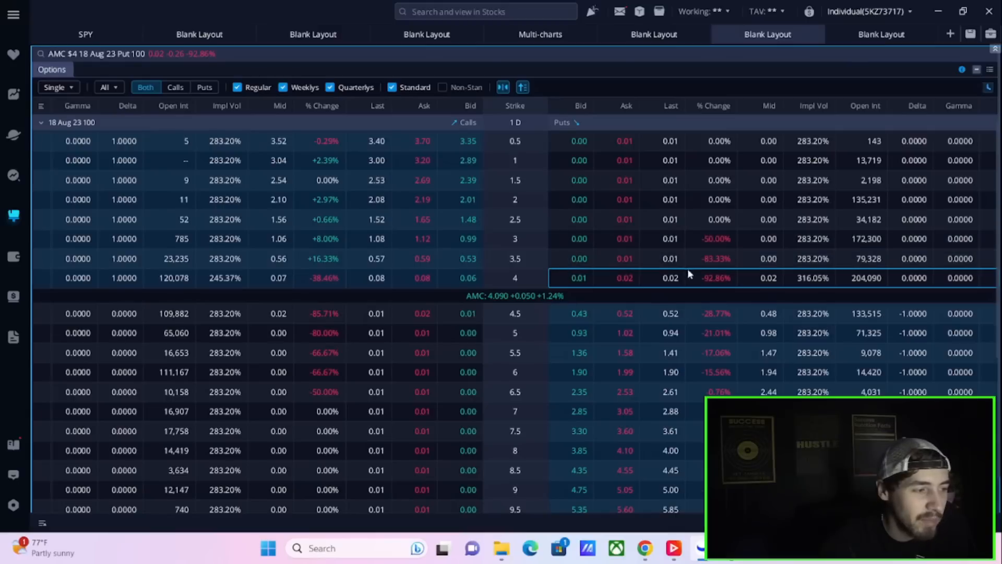
mouse_move(578, 322)
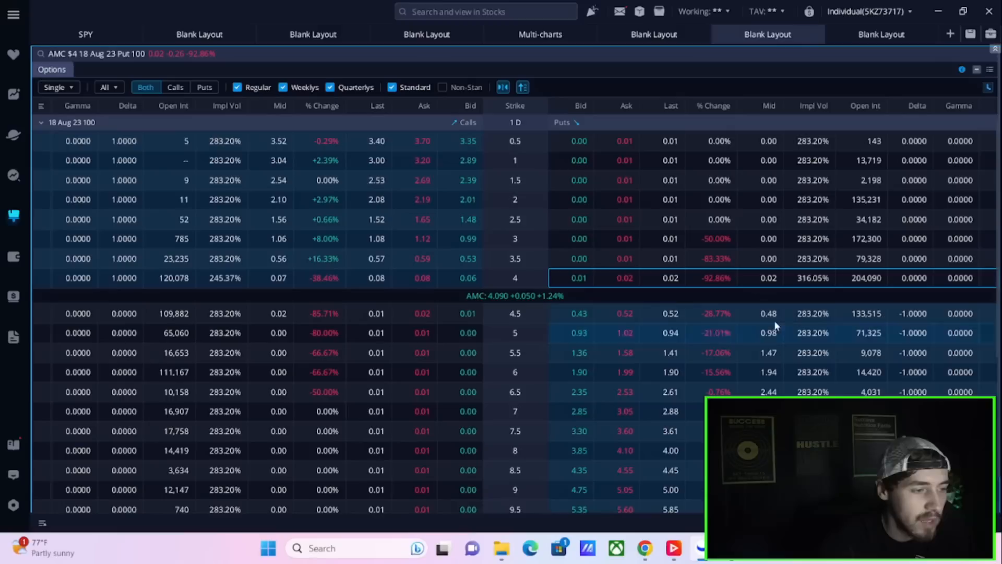
mouse_move(851, 279)
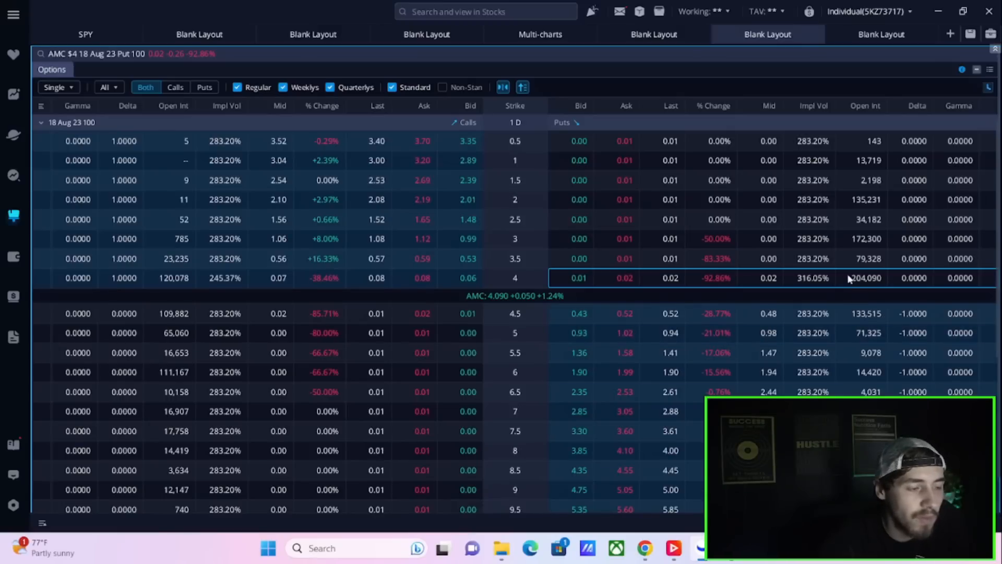
mouse_move(495, 317)
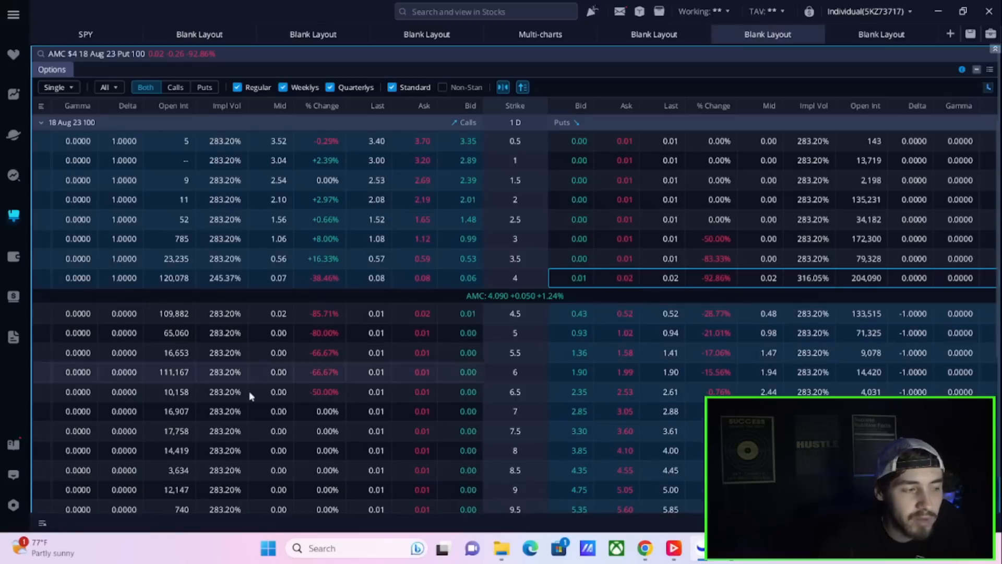
mouse_move(508, 246)
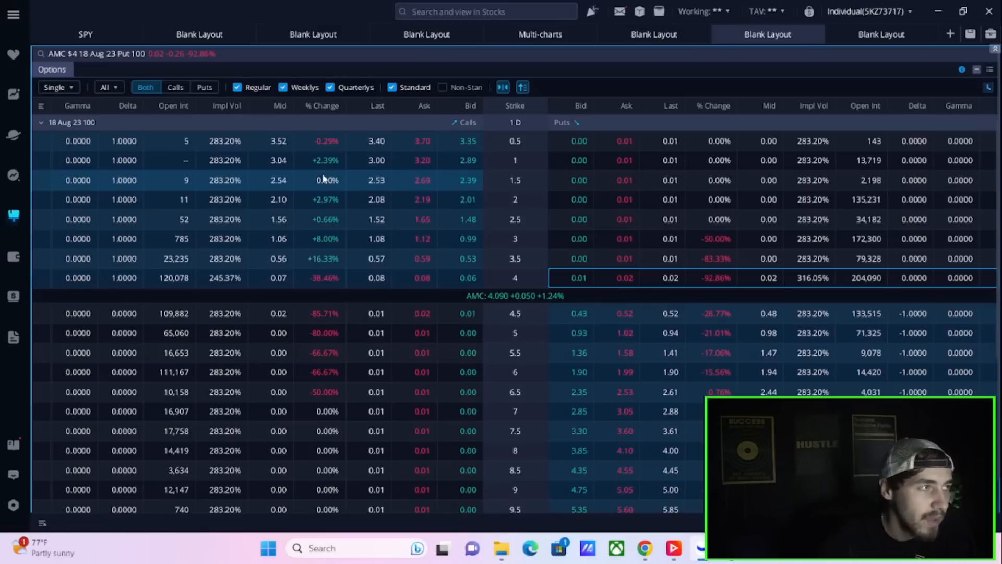
mouse_move(591, 278)
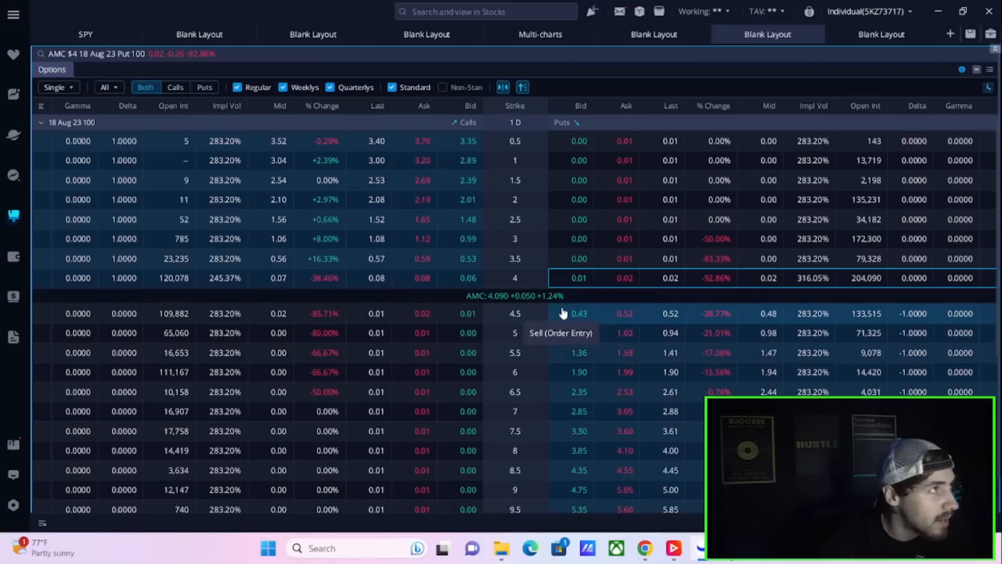
mouse_move(634, 316)
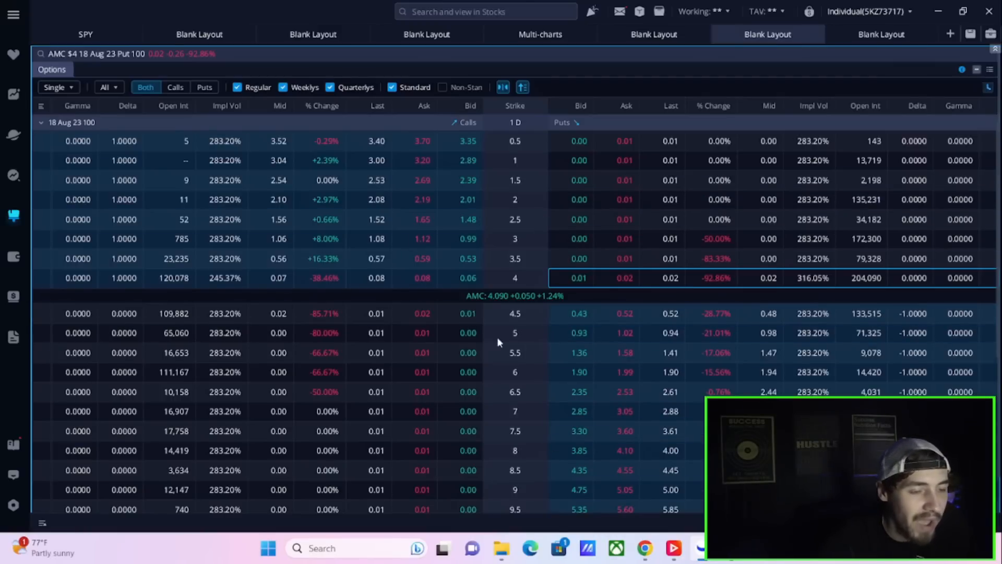
mouse_move(645, 45)
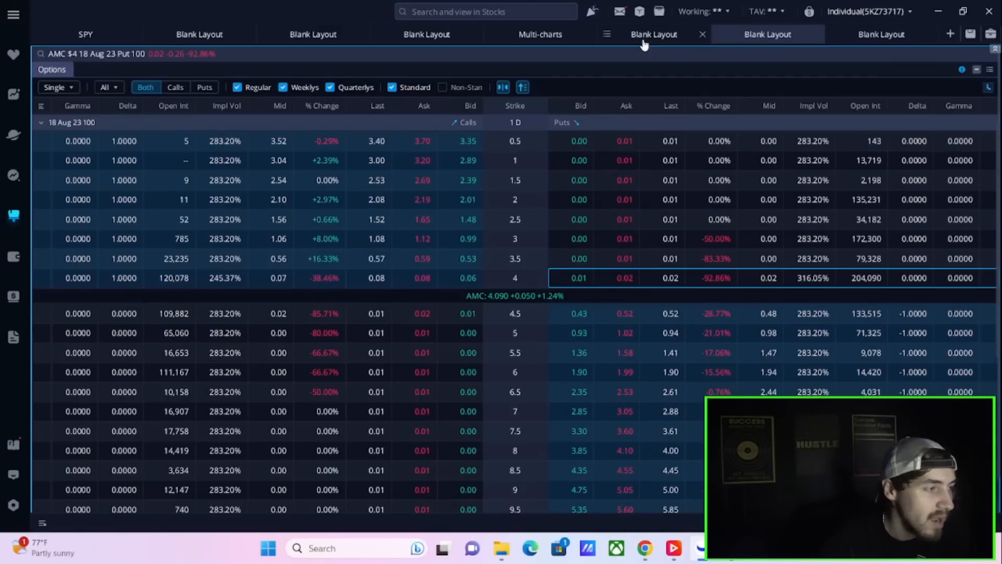
Step: Cycle through the four-chart, TSLA daily and TLT daily layouts before leaving for Stocksera's FTD page
click(539, 34)
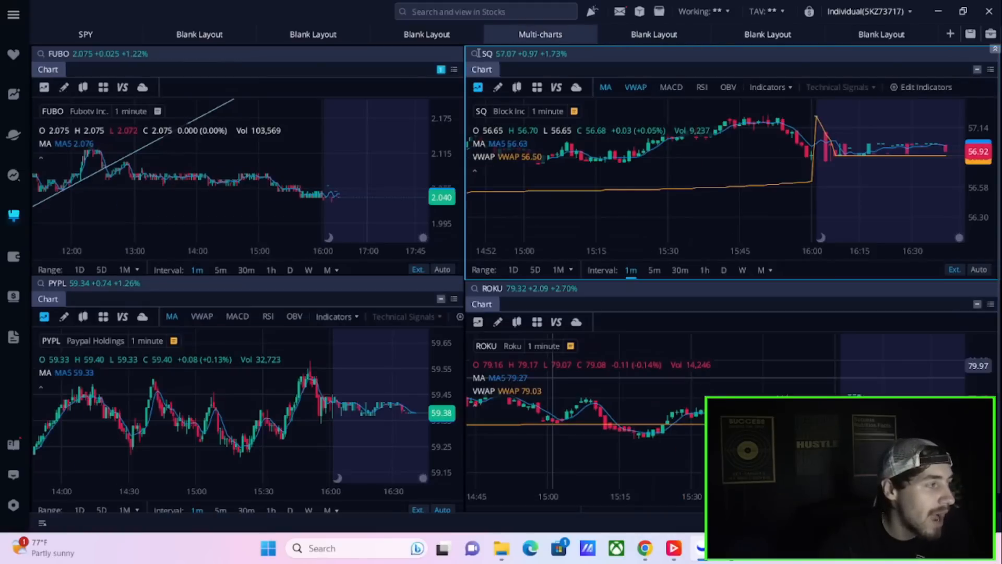
click(426, 33)
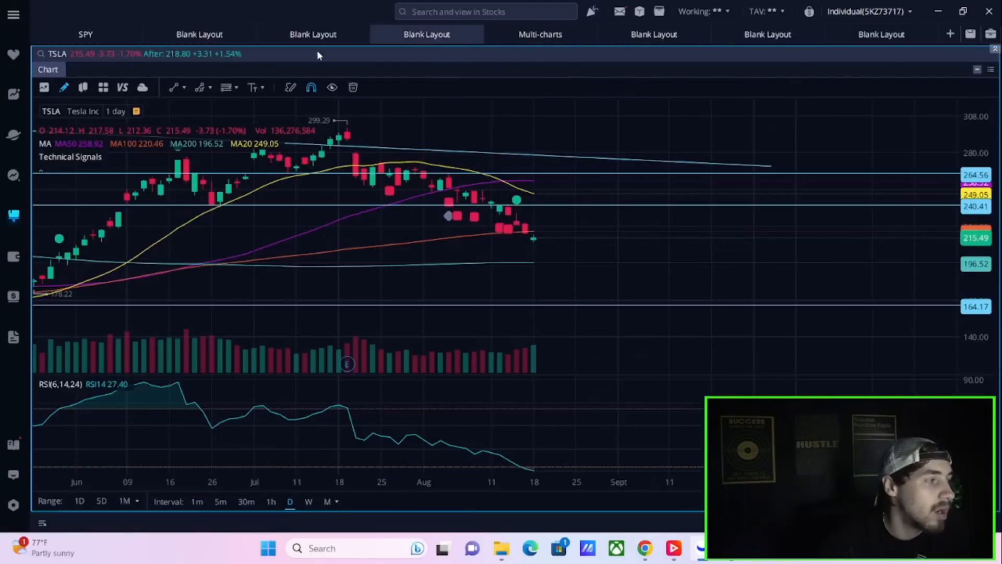
click(199, 33)
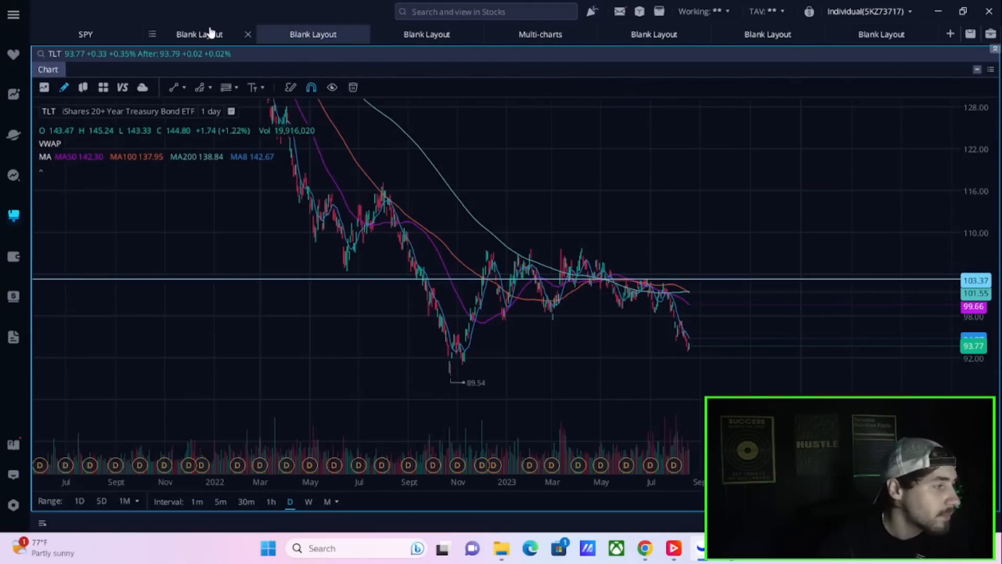
click(198, 33)
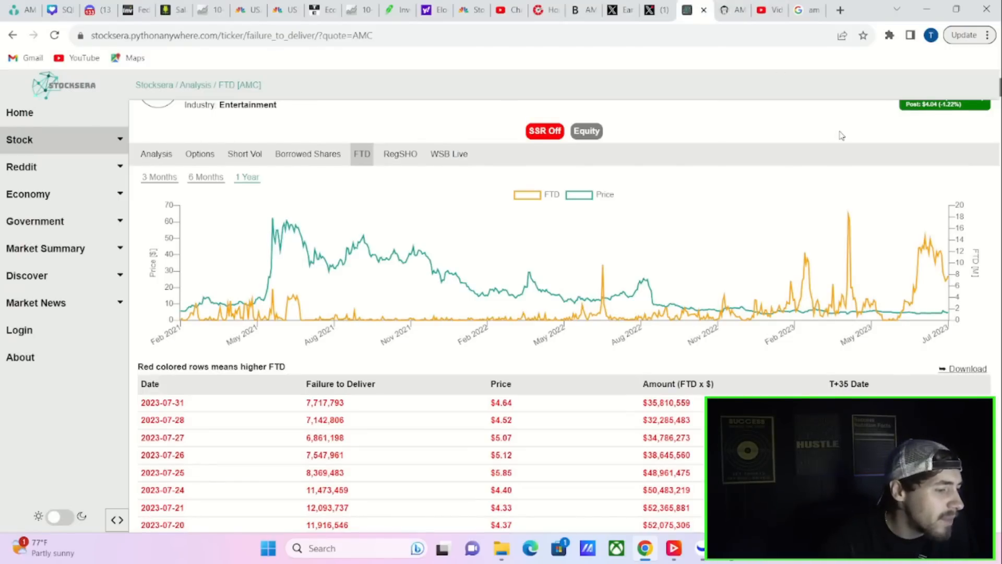
Step: Scroll past the AMC FTD/Price chart to the daily failure-to-deliver table for 2023
scroll(down, 3)
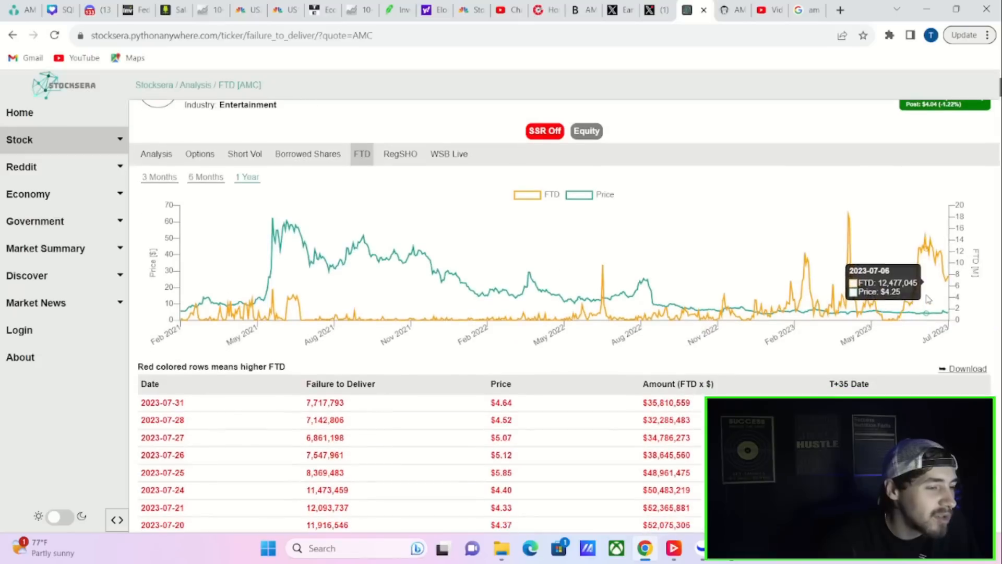
mouse_move(949, 295)
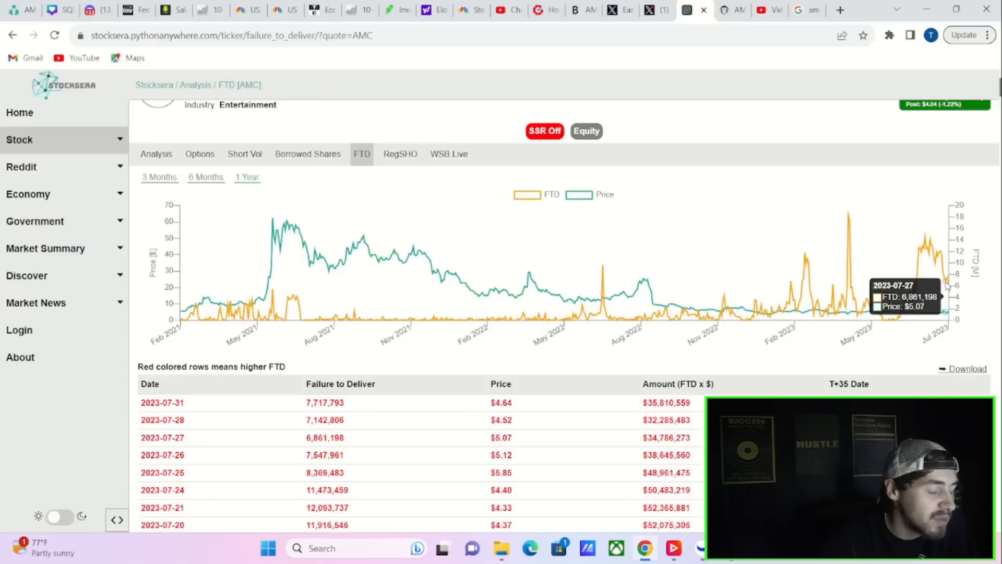
mouse_move(916, 295)
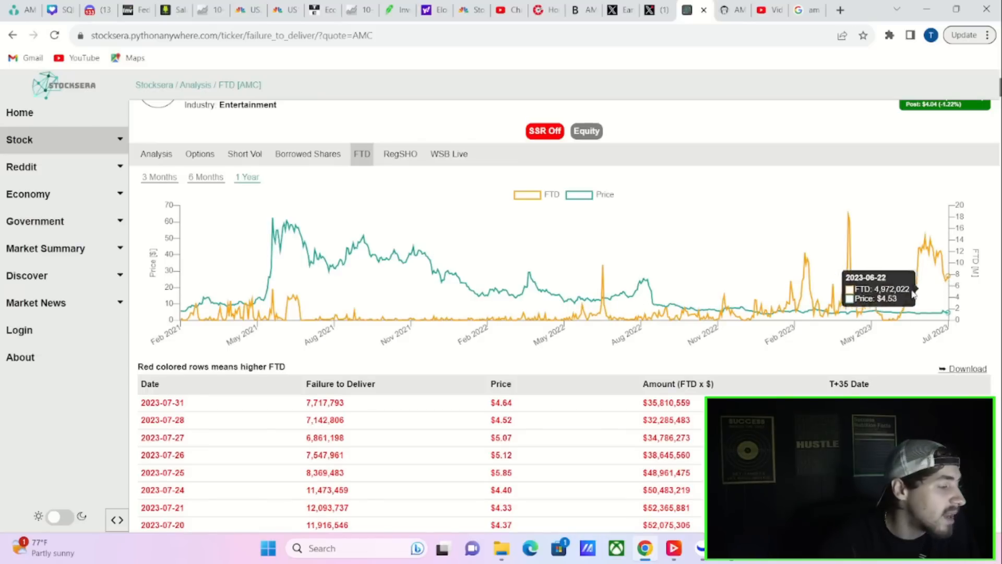
scroll(down, 3)
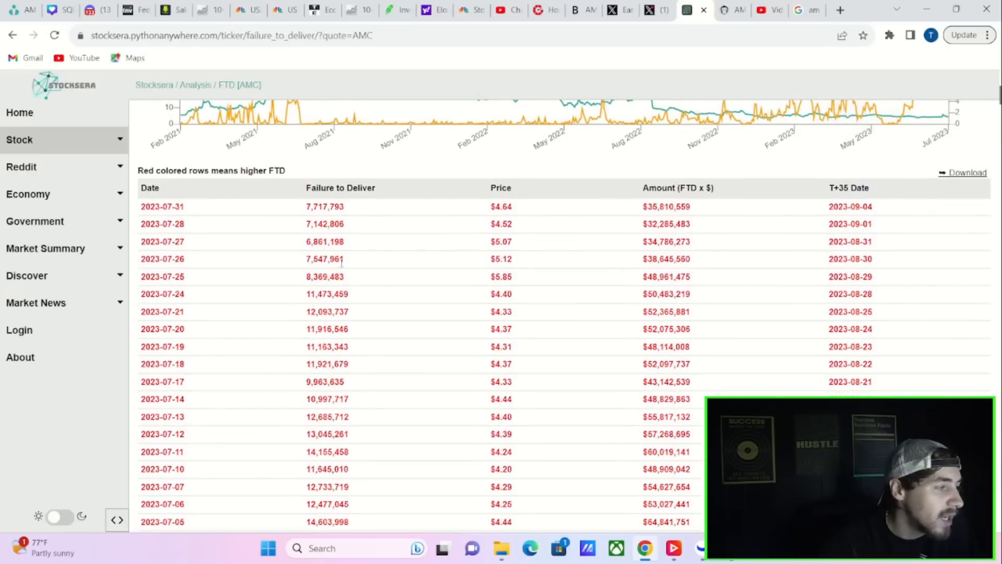
Step: Highlight July FTD figures including 12,093,737 on 2023-07-21, then move to the Stonk-O-Tracker page
scroll(down, 3)
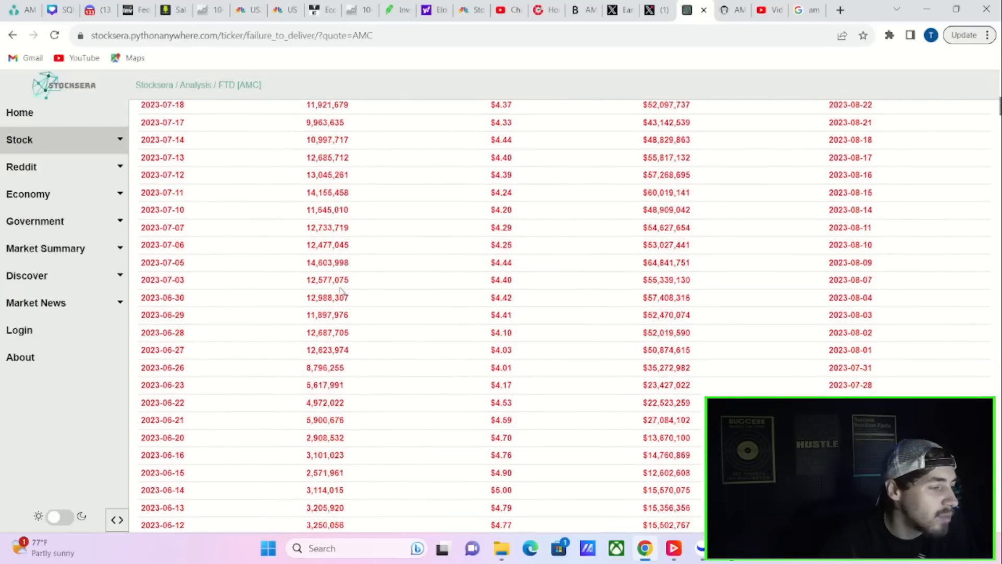
scroll(up, 3)
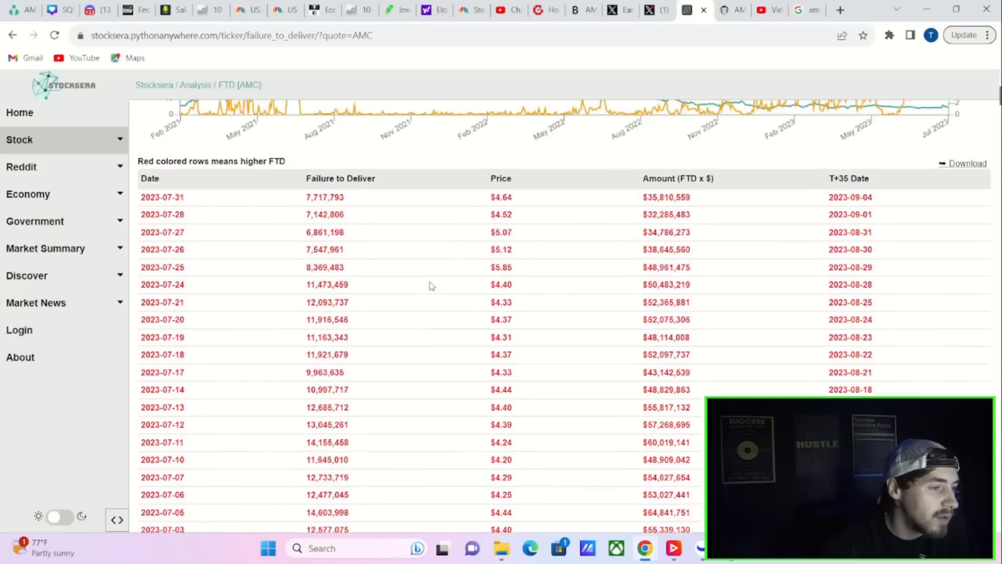
scroll(down, 3)
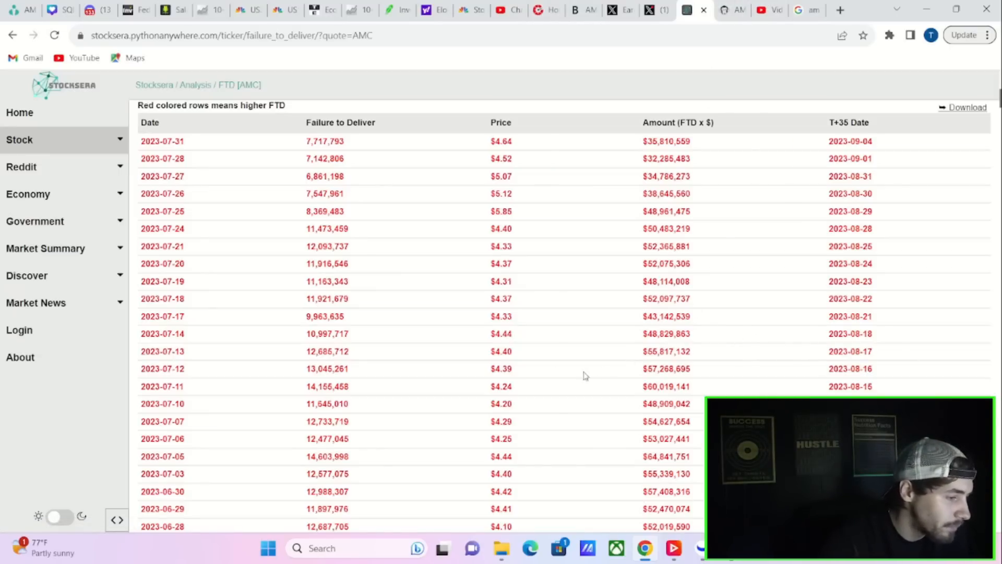
mouse_move(484, 351)
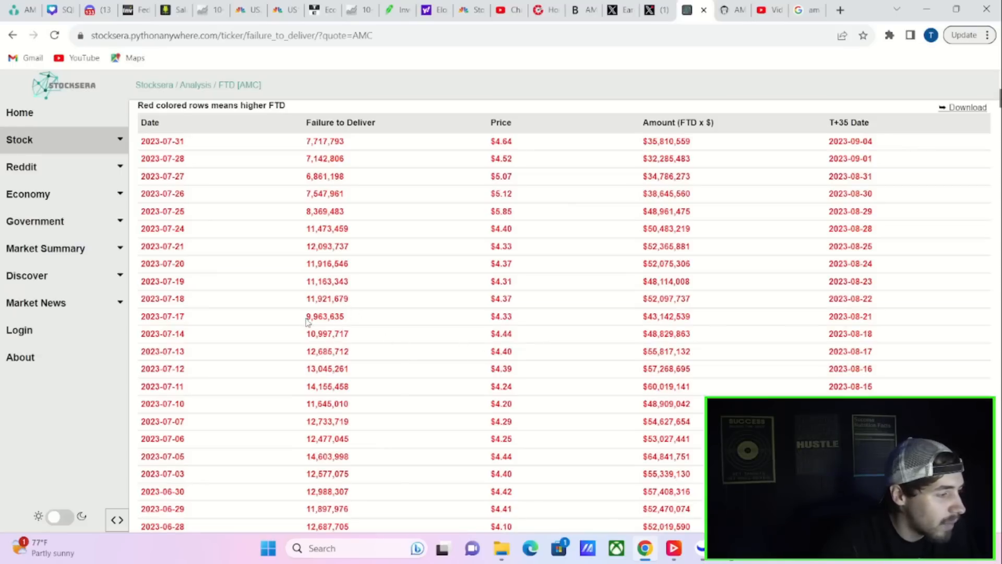
double_click(325, 316)
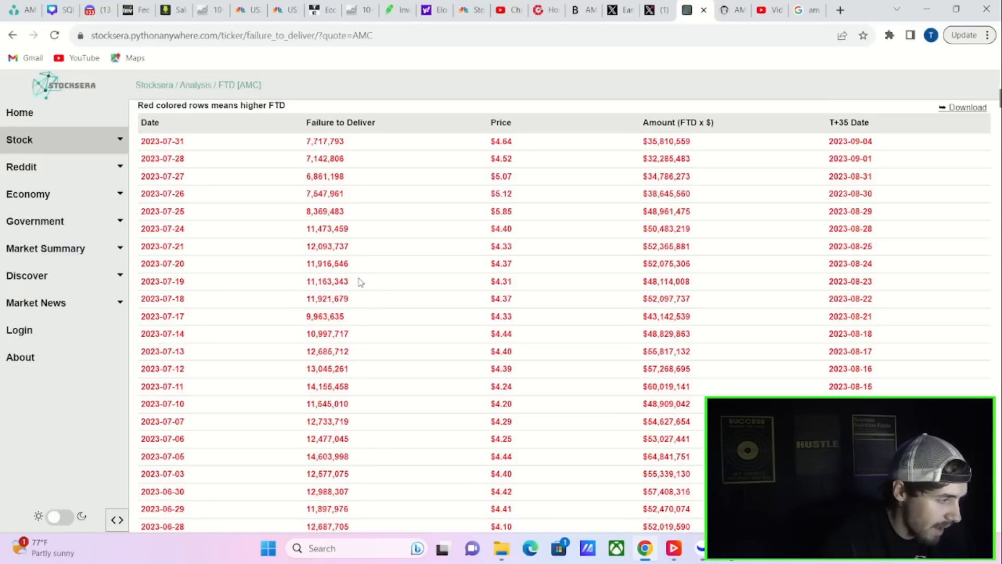
double_click(324, 282)
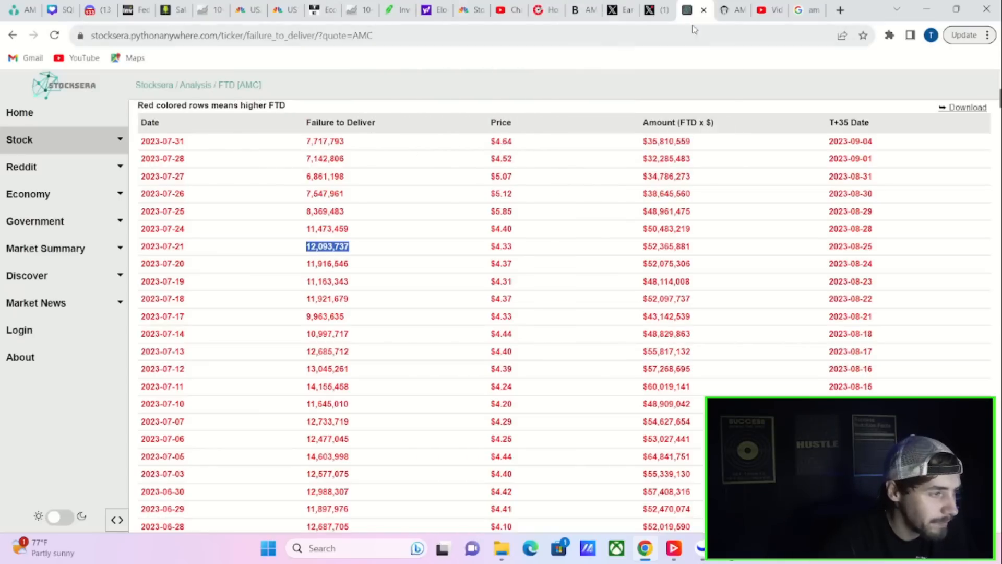
click(696, 10)
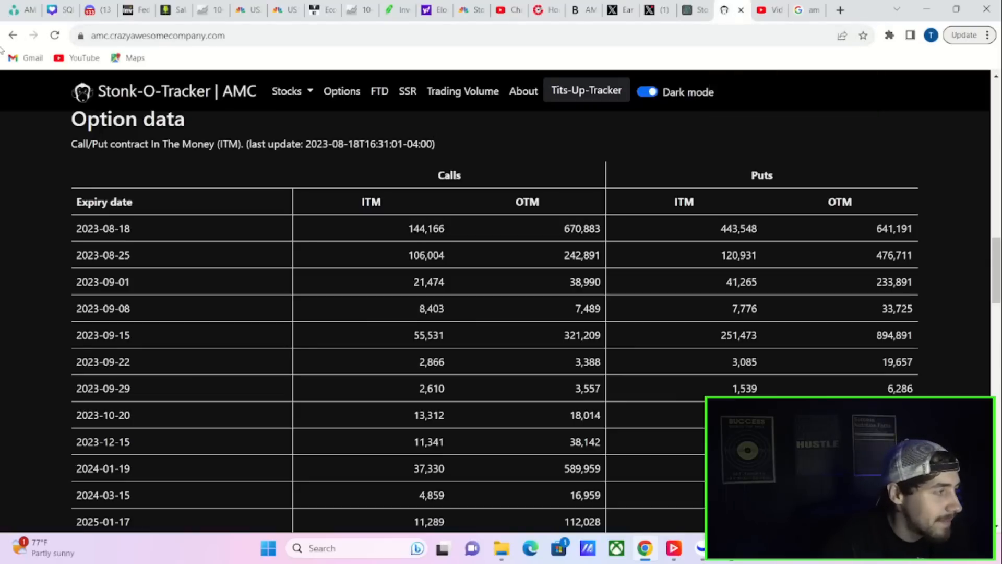
Step: Toggle Stonk-O-Tracker's dark theme off and back on while reading AMC's option data table
click(647, 92)
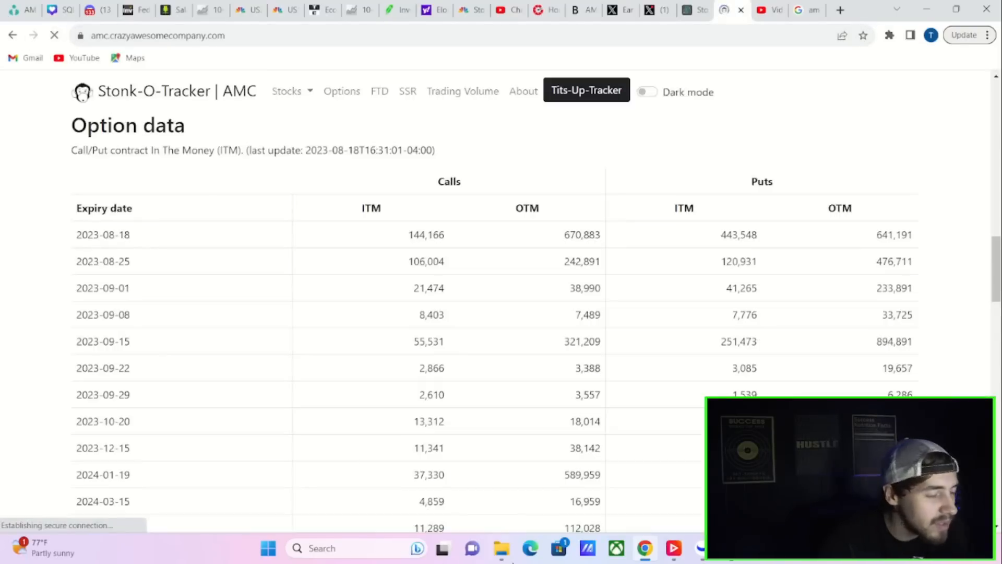
click(647, 92)
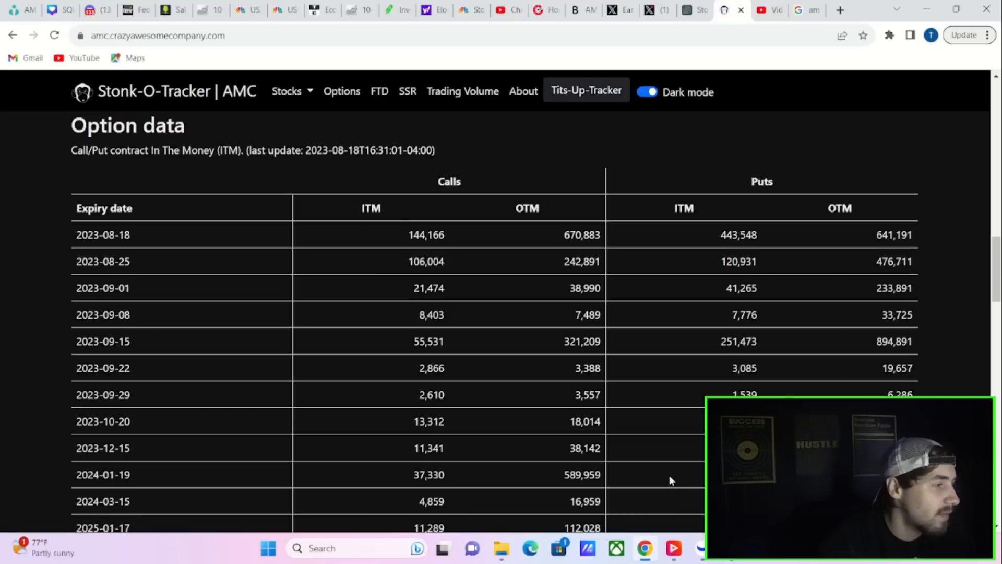
mouse_move(673, 474)
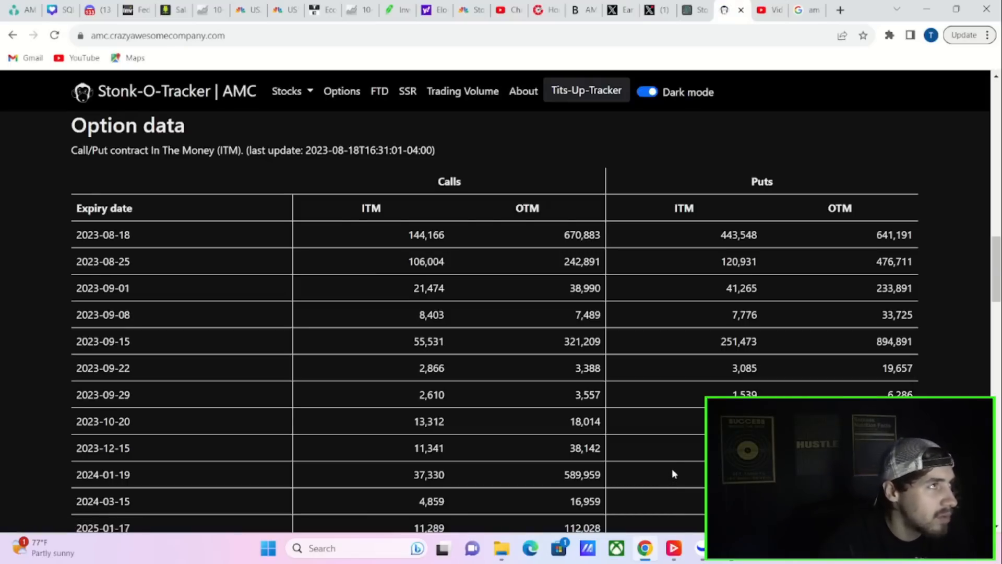
mouse_move(684, 438)
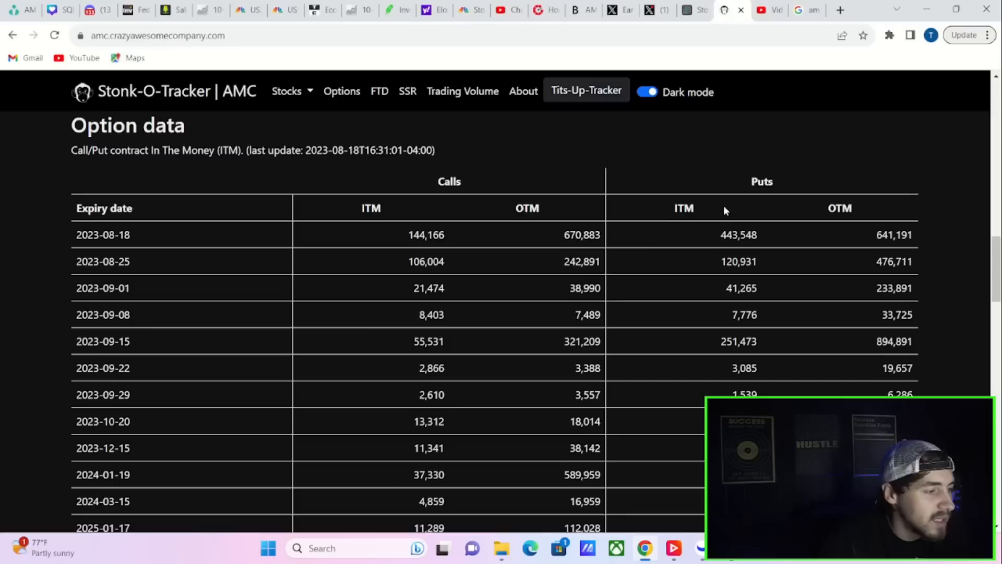
mouse_move(635, 280)
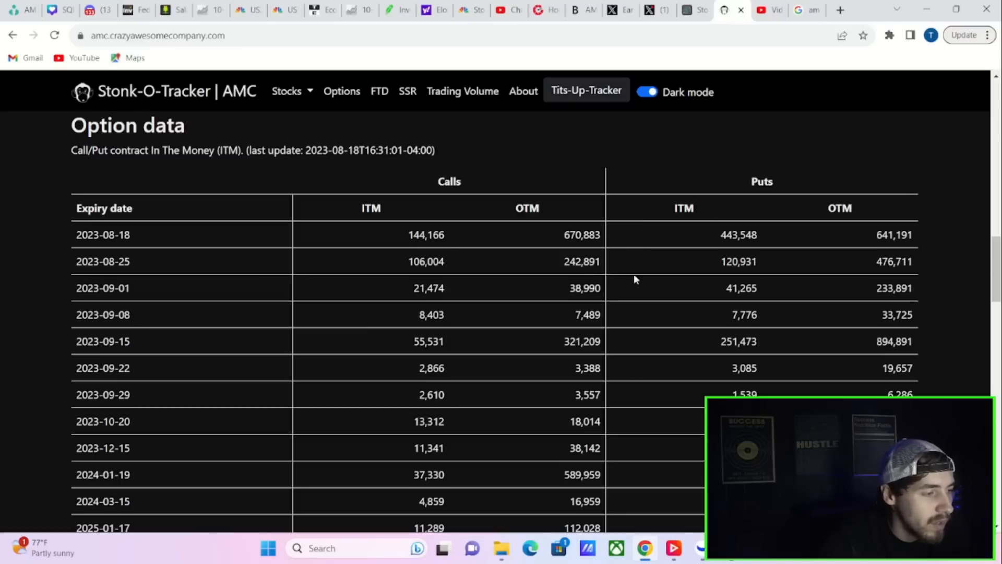
mouse_move(712, 261)
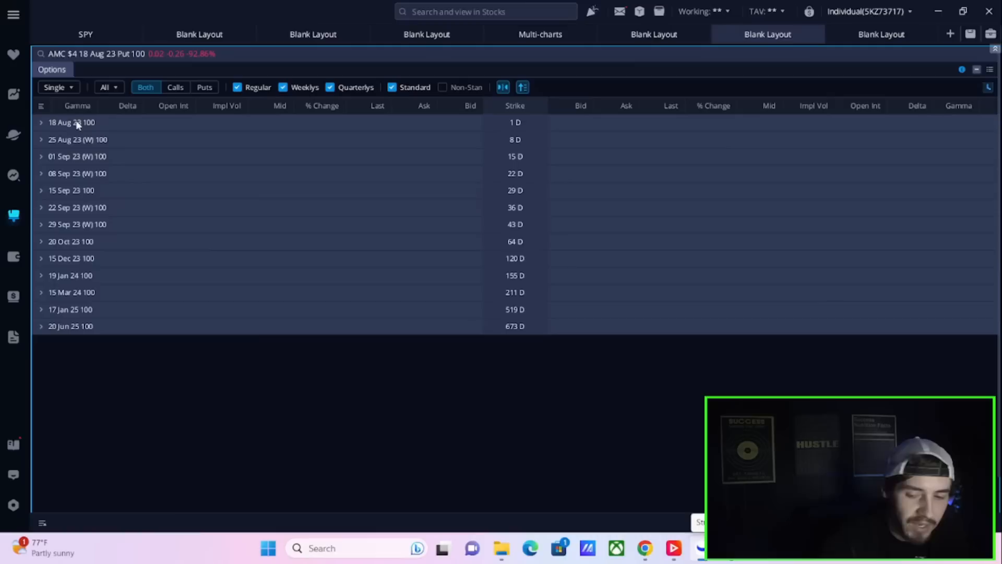
mouse_move(96, 144)
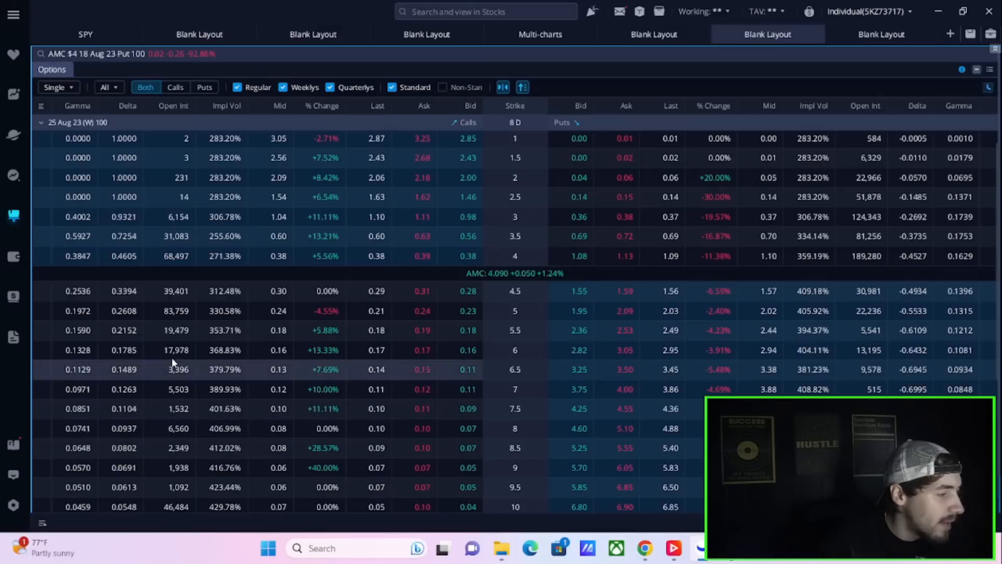
mouse_move(179, 299)
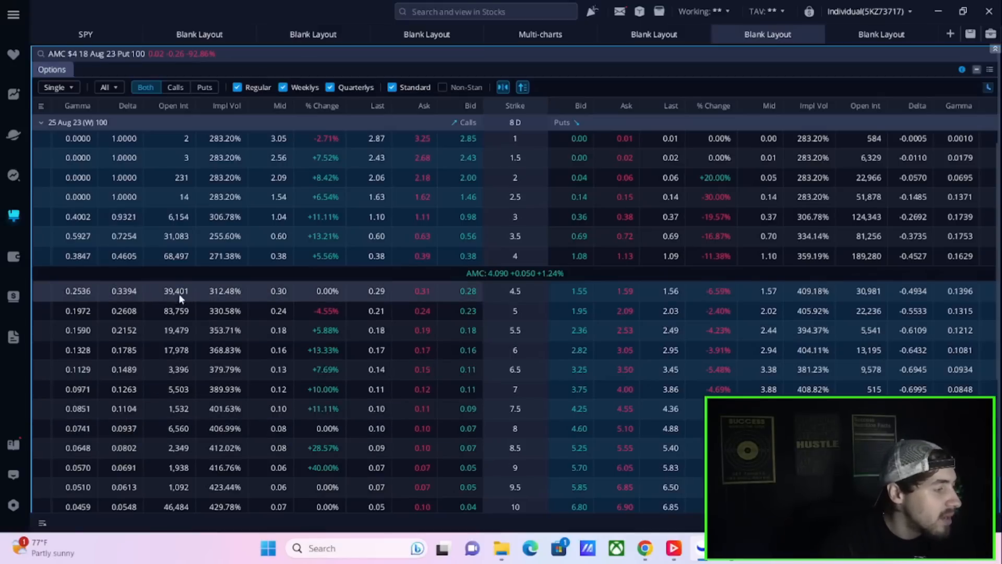
mouse_move(180, 311)
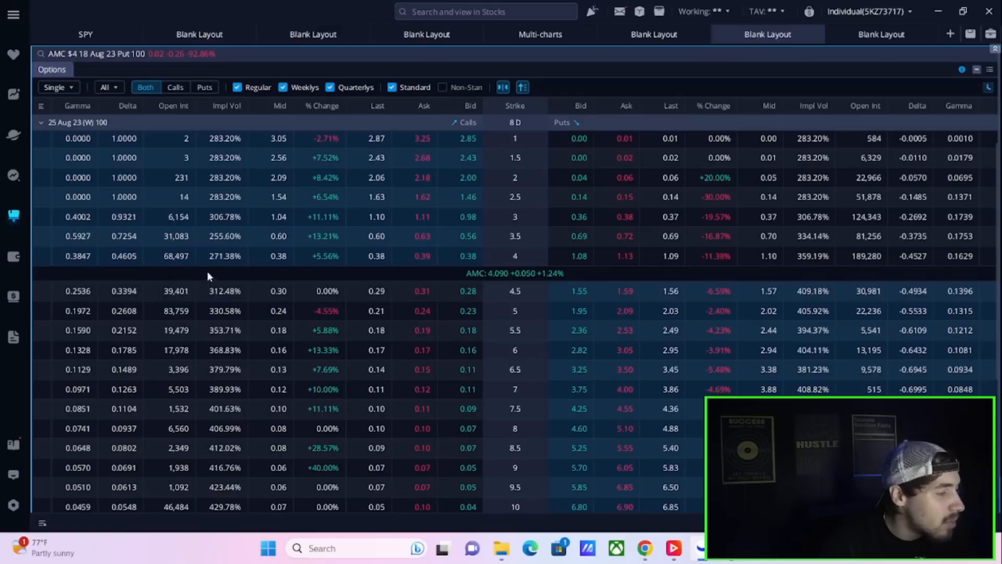
mouse_move(240, 274)
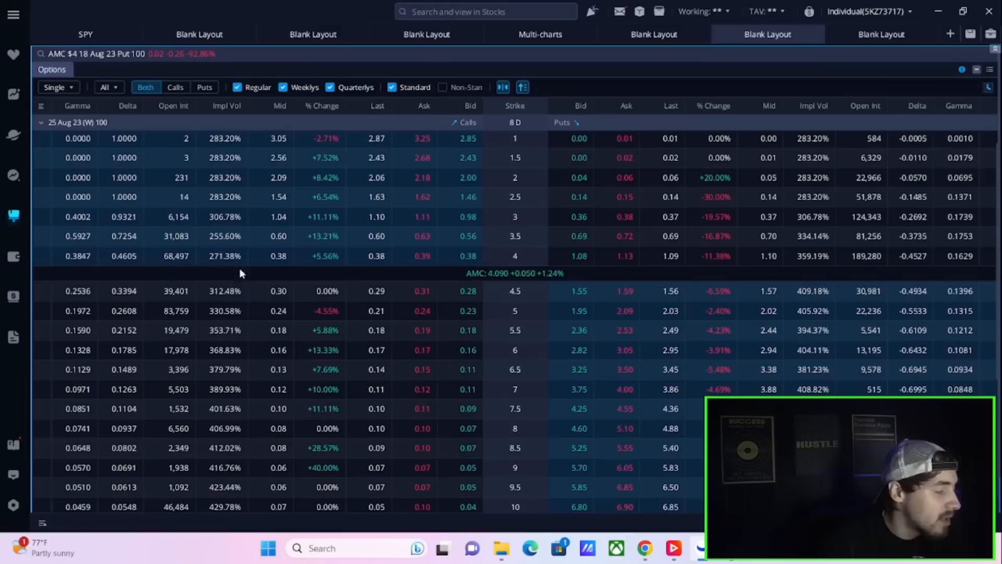
mouse_move(215, 251)
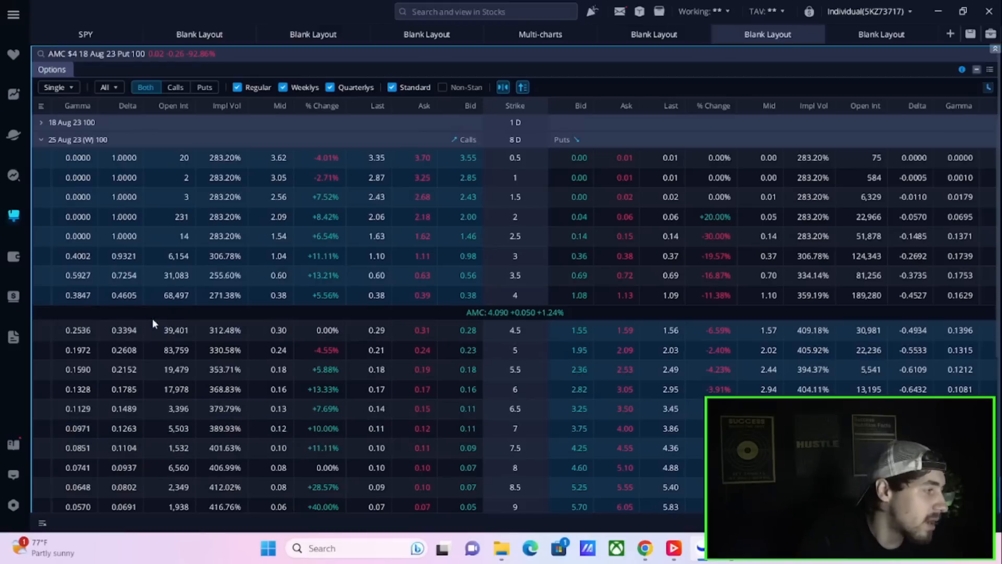
mouse_move(177, 314)
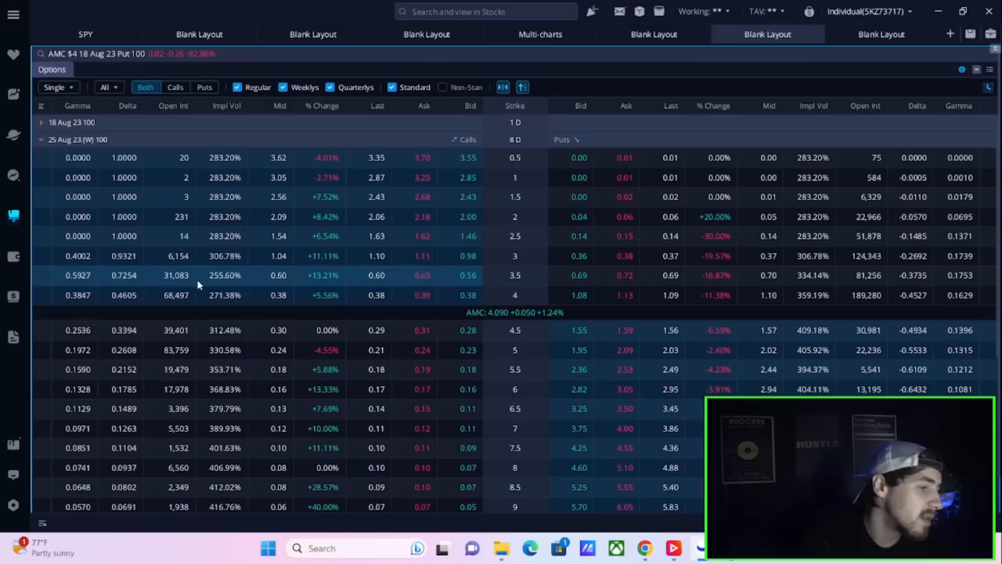
mouse_move(908, 376)
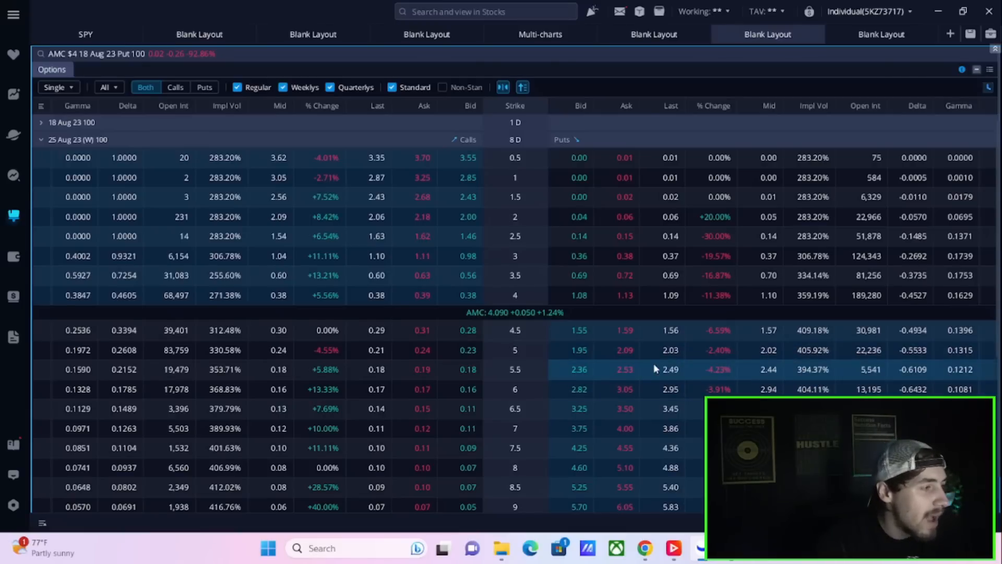
mouse_move(659, 47)
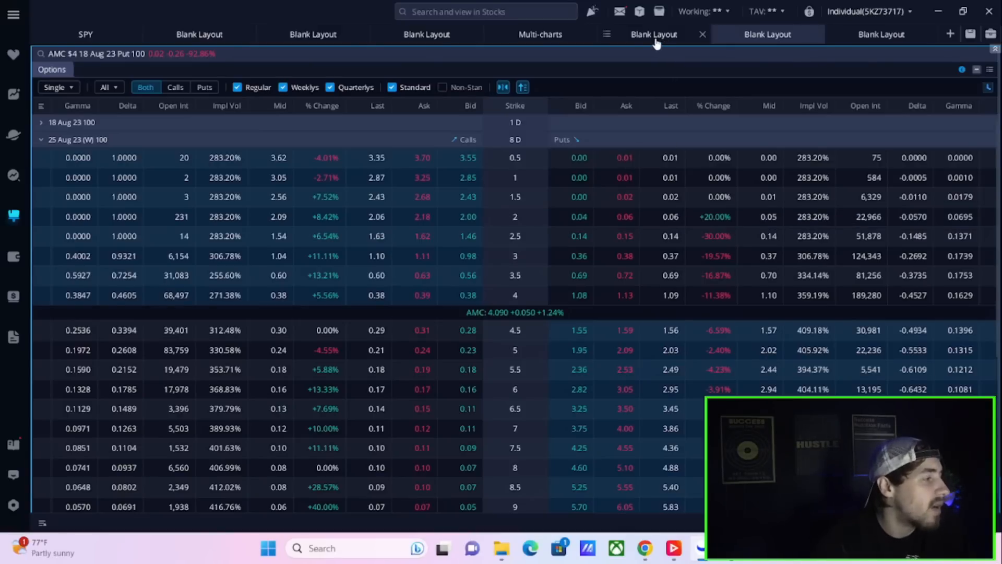
Step: Switch to the multi-chart layout, then return to the AMC option data page in Chrome
click(540, 34)
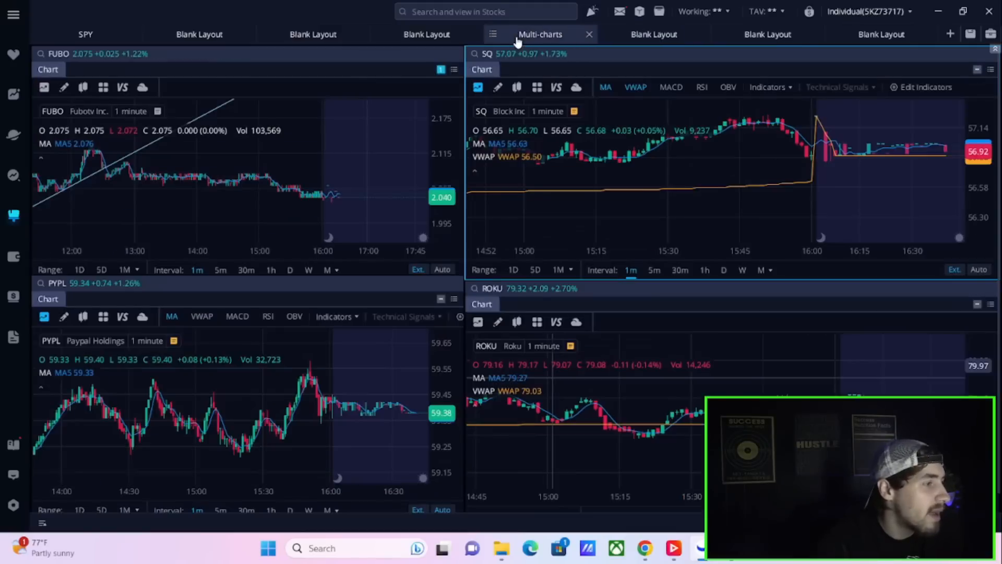
click(313, 33)
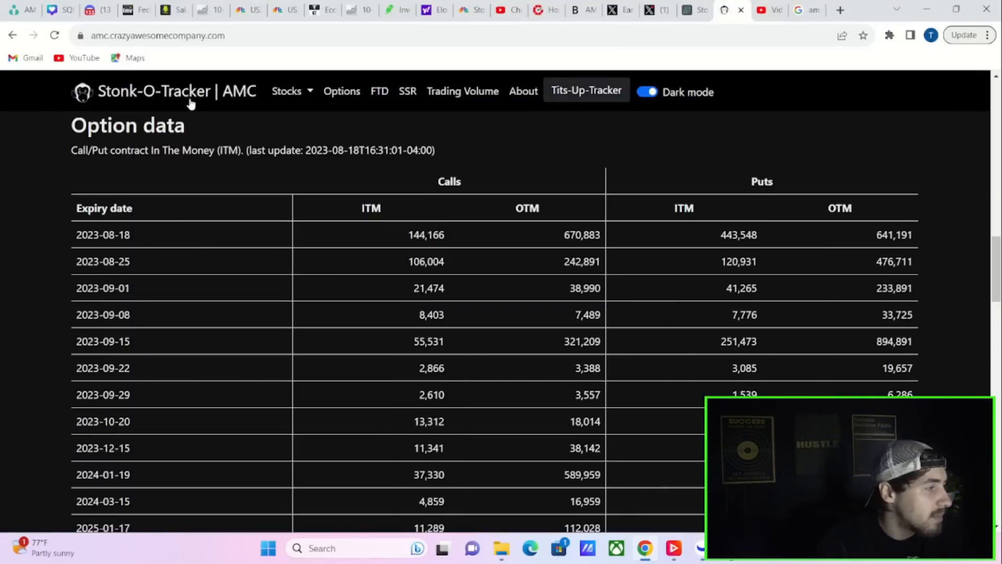
Step: Open Ortex's Live Short Interest page for NYSE:AMC showing 28.22% of free float shorted
click(731, 10)
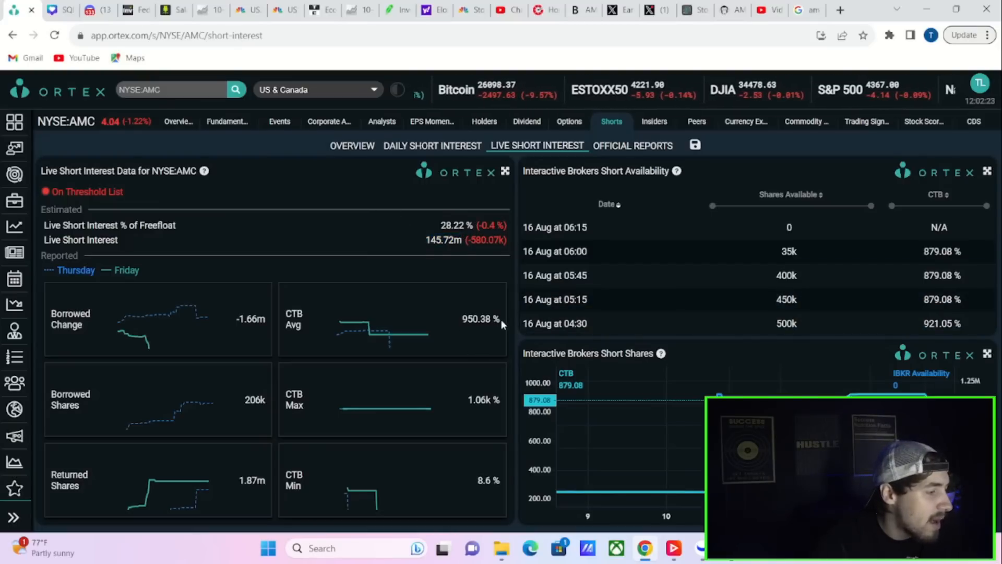
double_click(479, 320)
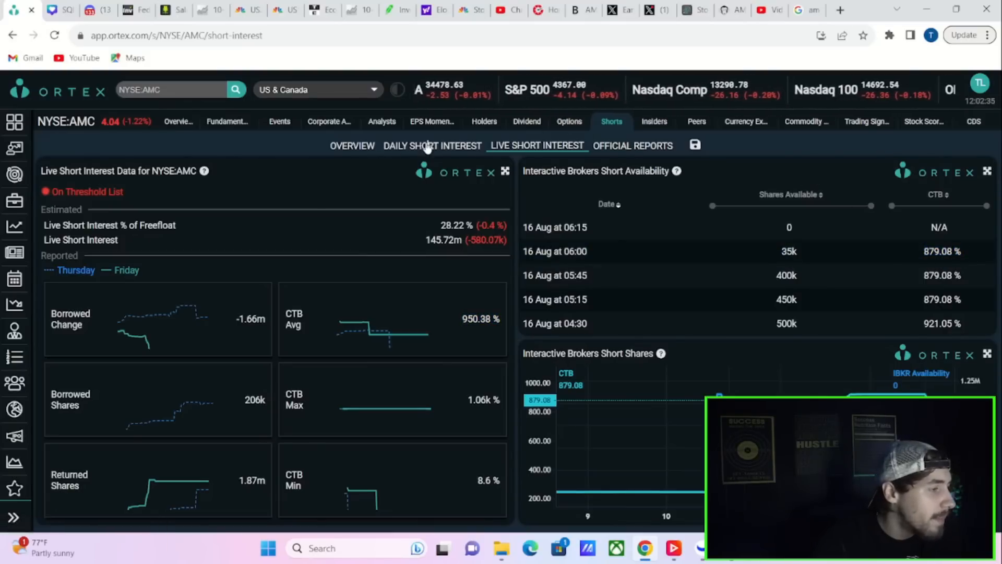
Step: Show AMC's Daily Short Interest view with short score 92 and 84.6% utilization
click(432, 145)
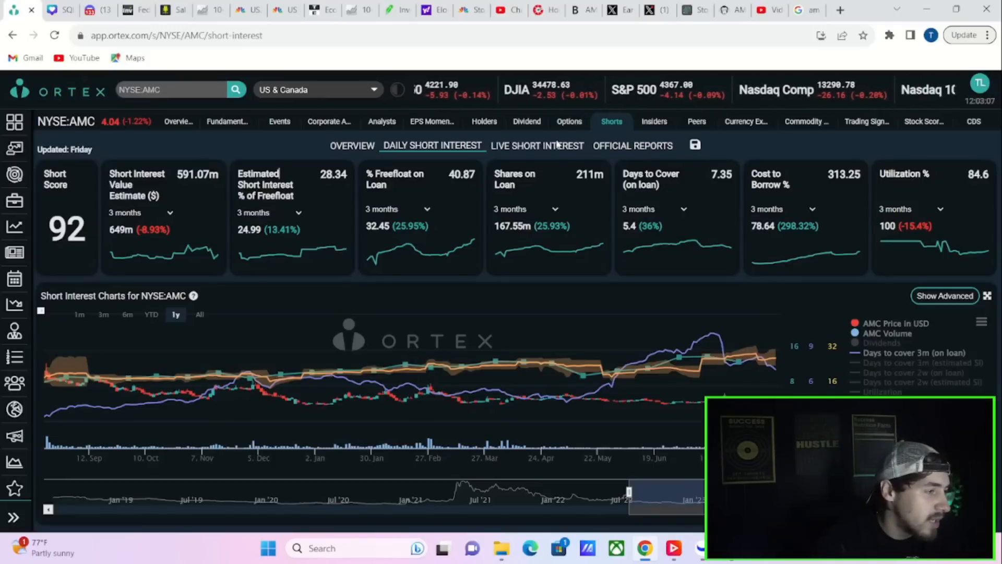
mouse_move(578, 162)
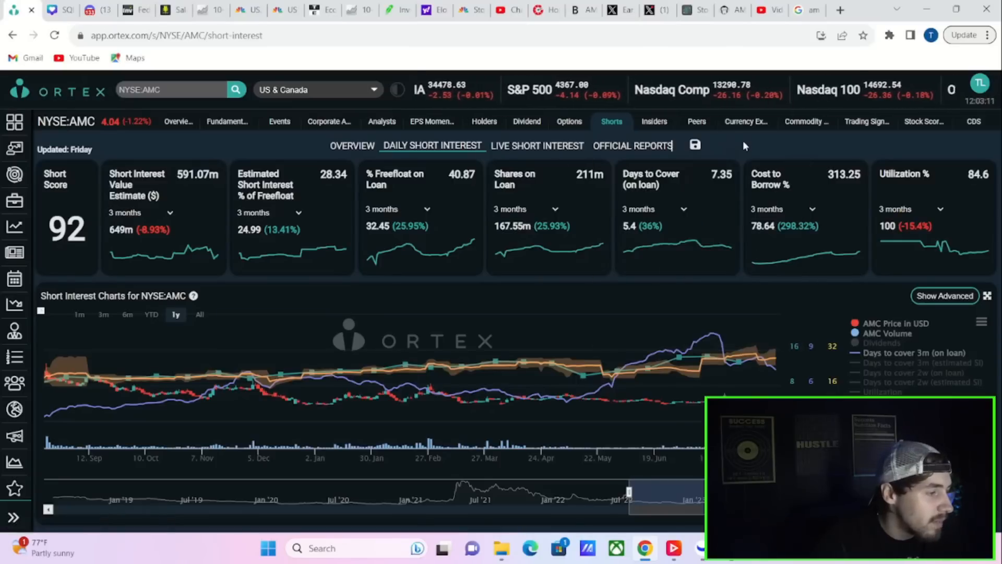
mouse_move(13, 121)
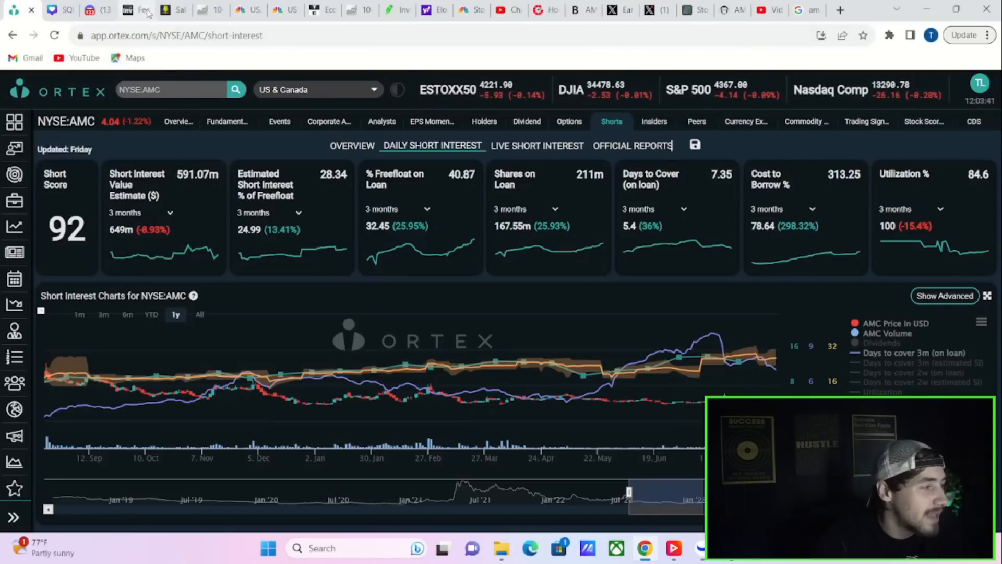
mouse_move(705, 357)
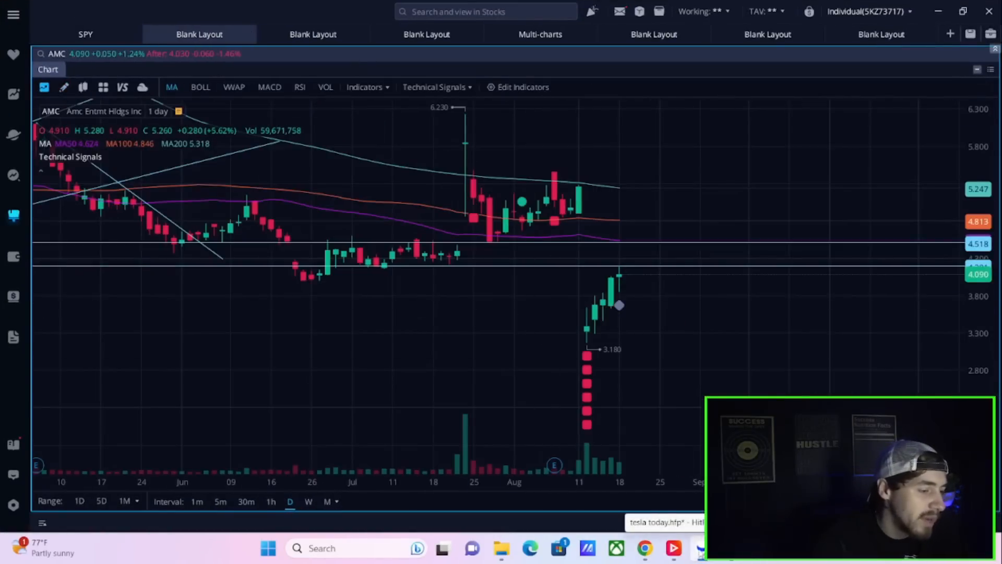
mouse_move(583, 321)
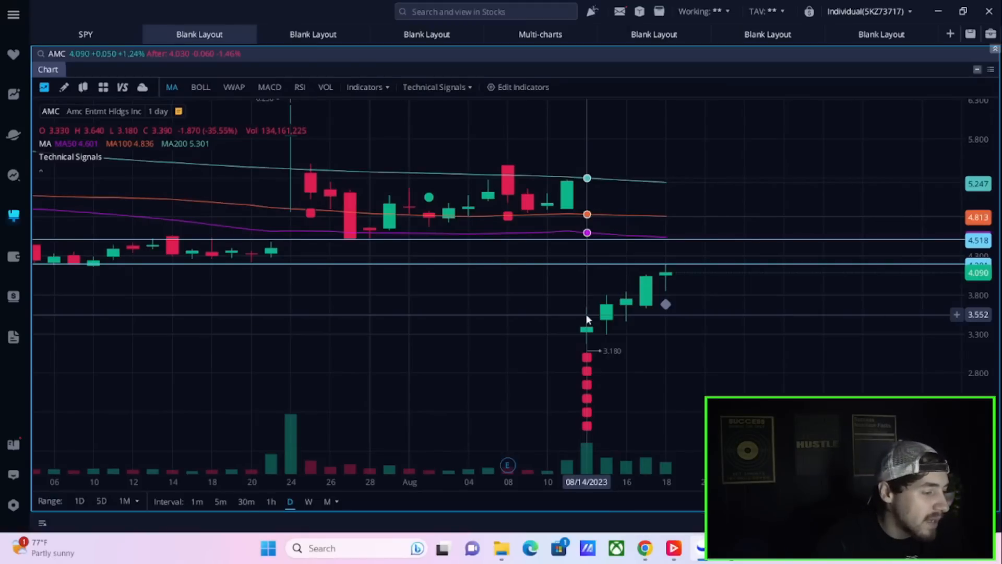
mouse_move(594, 322)
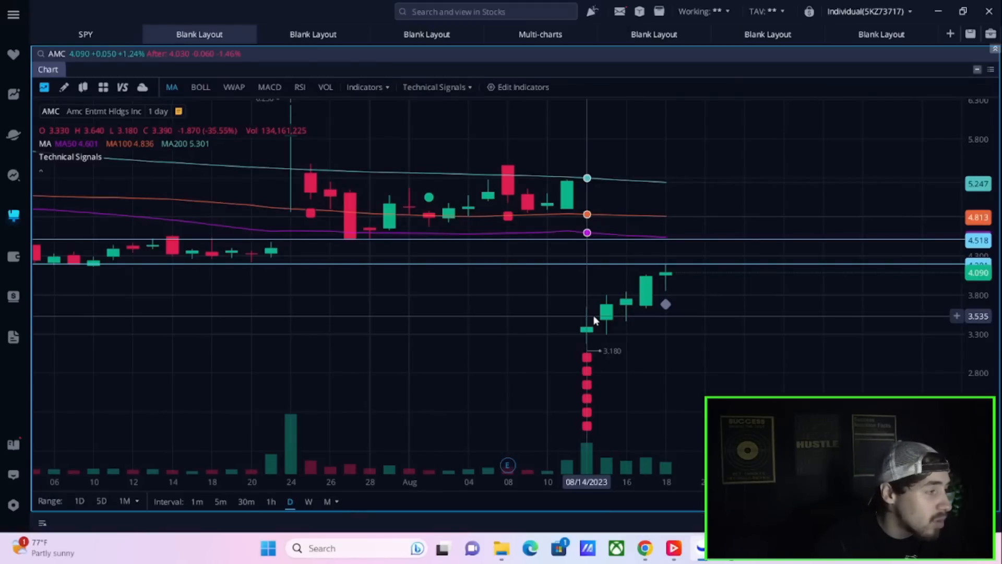
mouse_move(615, 374)
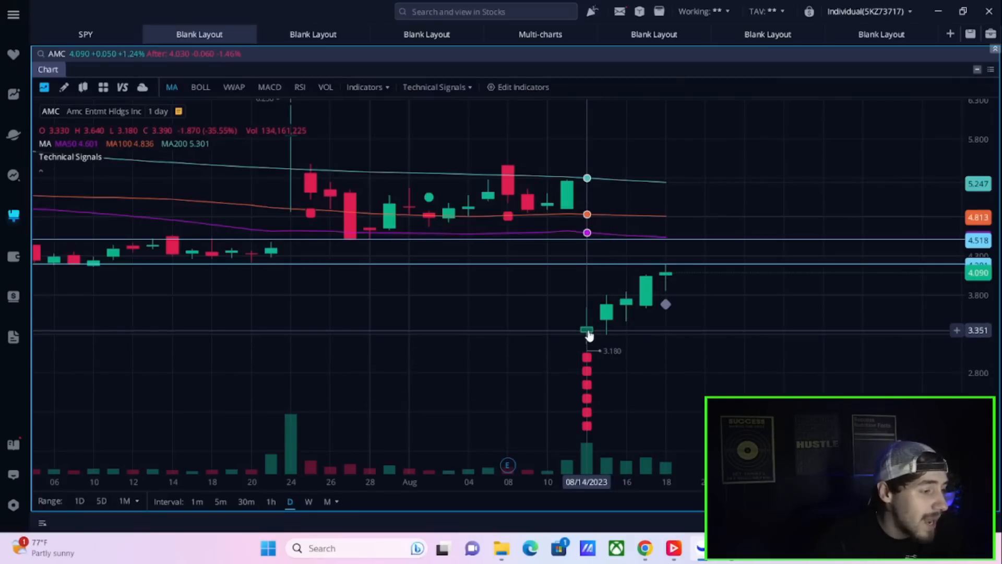
mouse_move(614, 348)
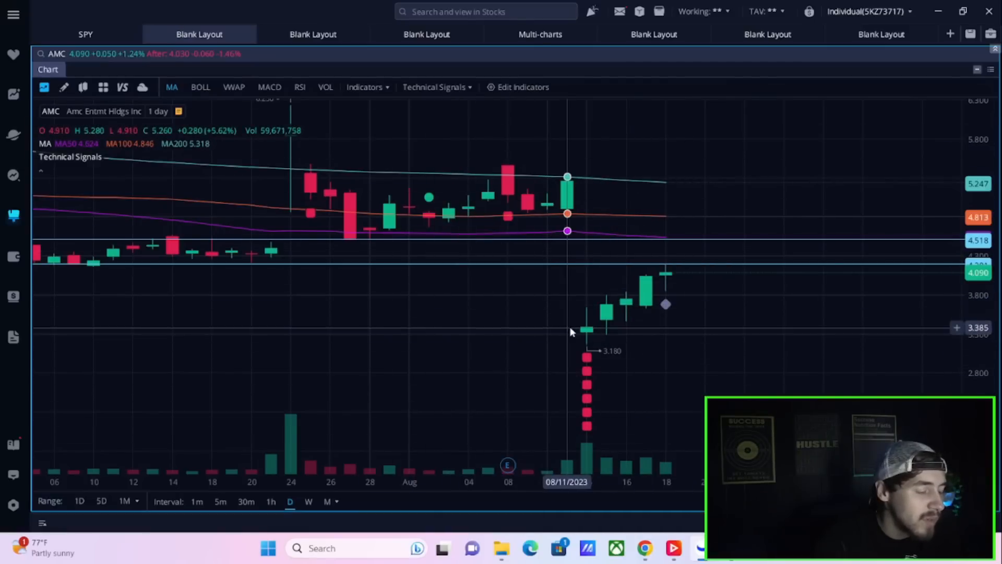
mouse_move(484, 363)
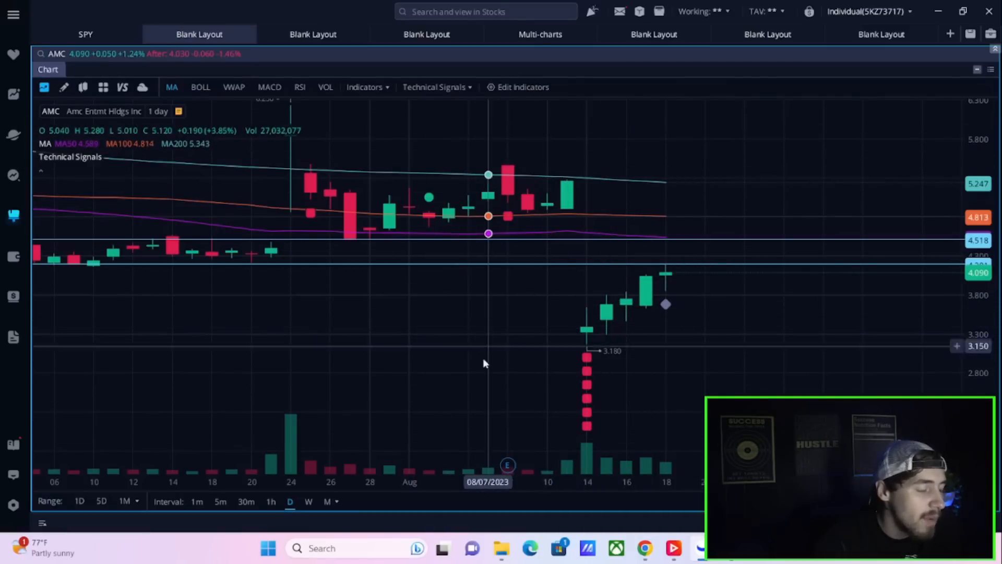
mouse_move(641, 290)
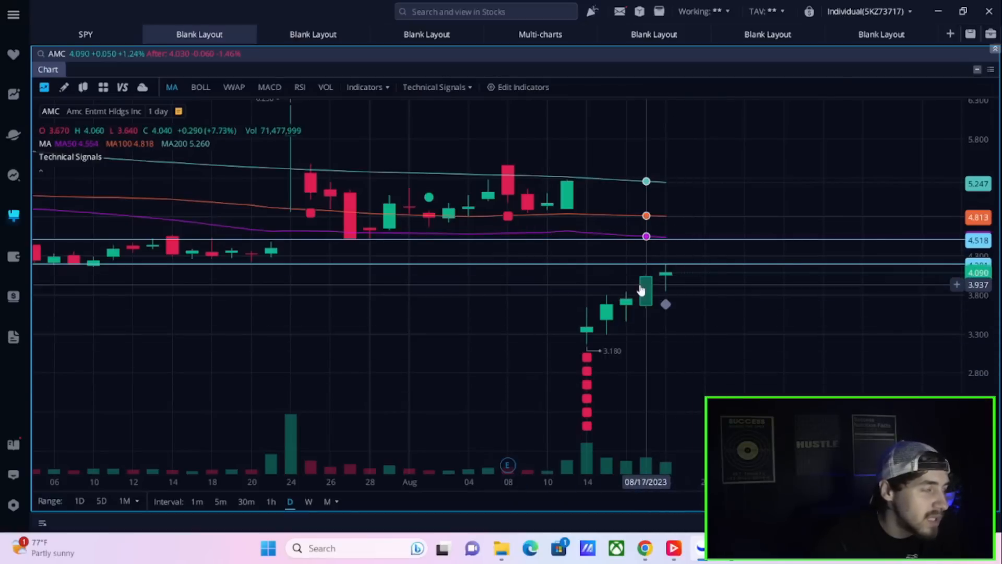
mouse_move(616, 333)
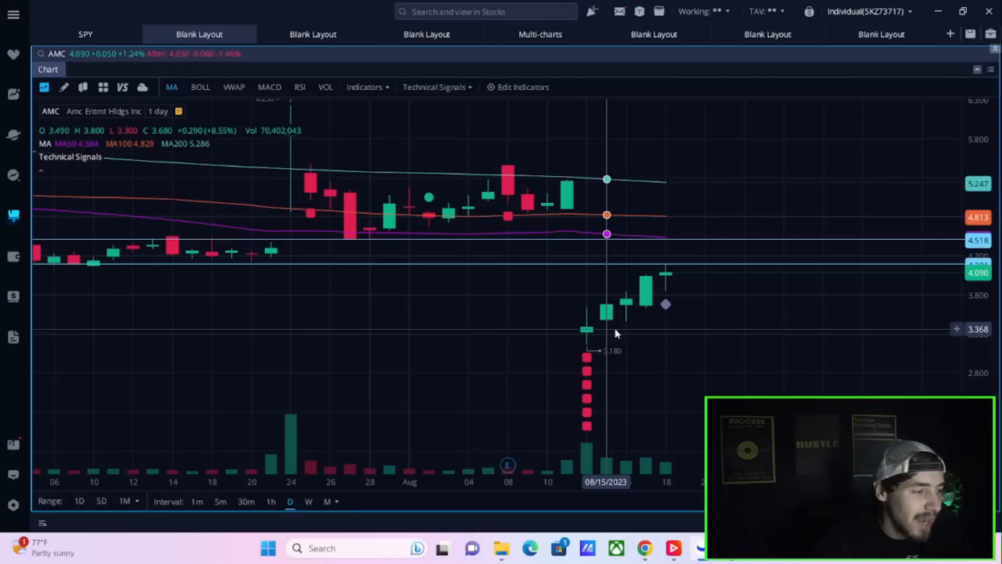
mouse_move(587, 323)
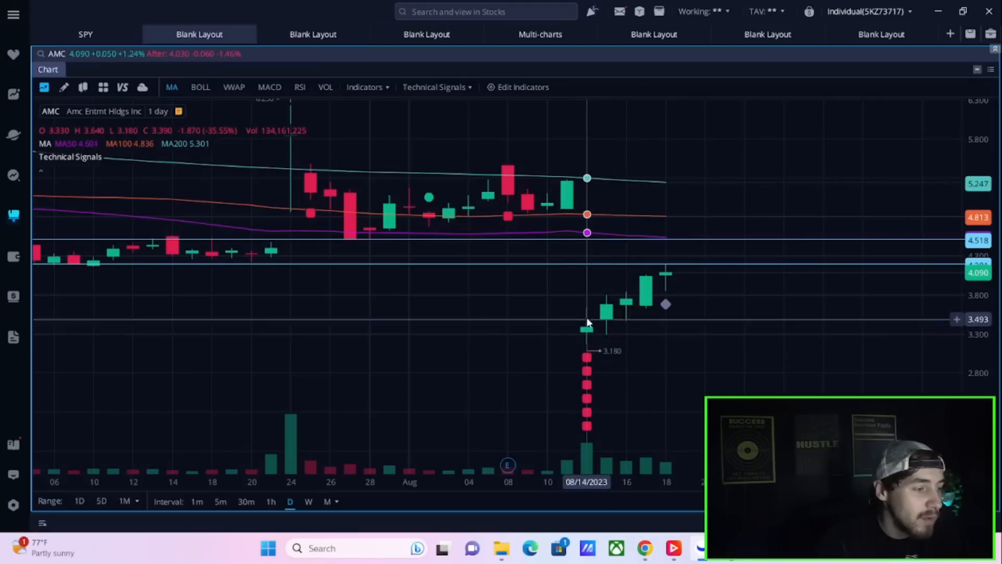
mouse_move(627, 314)
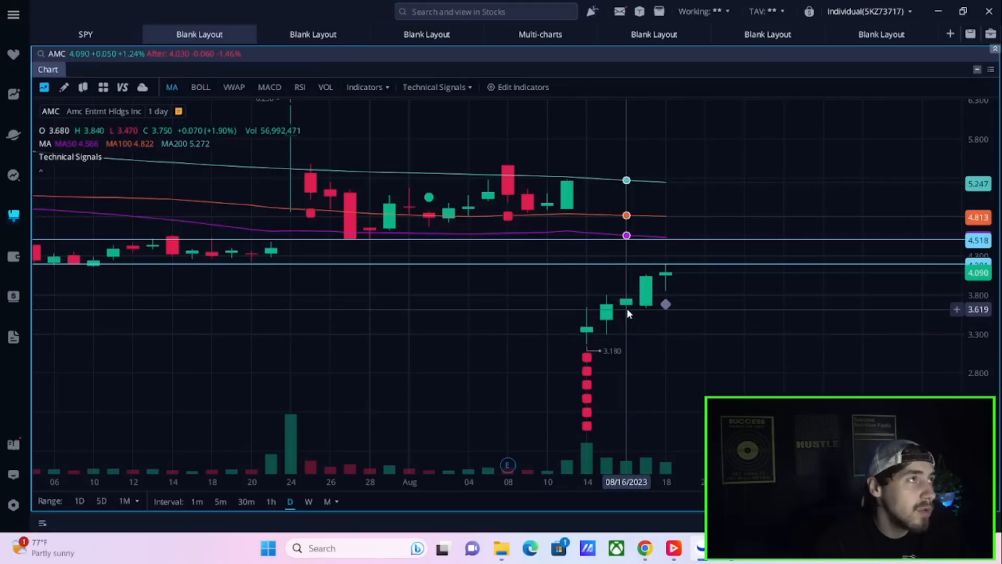
mouse_move(645, 311)
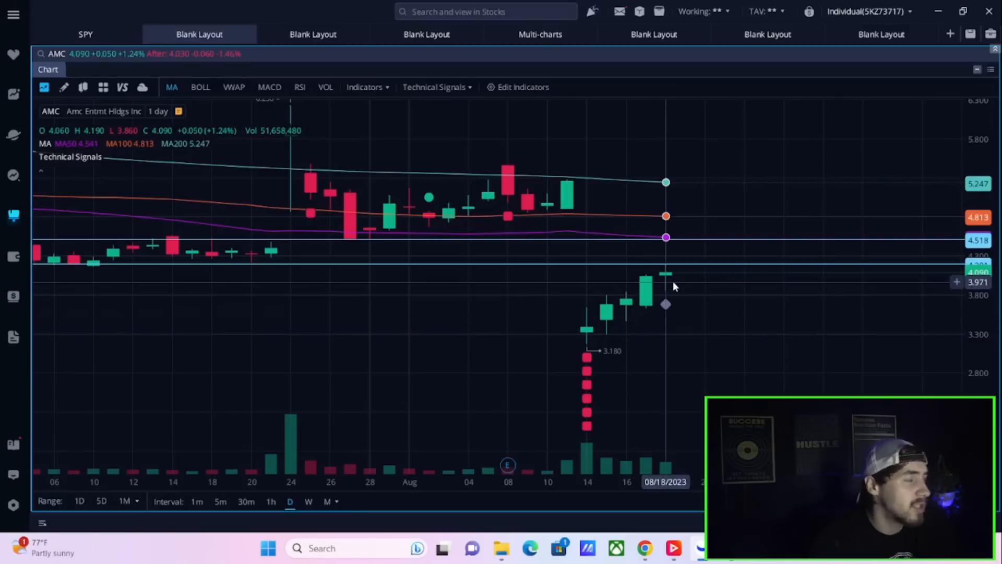
mouse_move(681, 277)
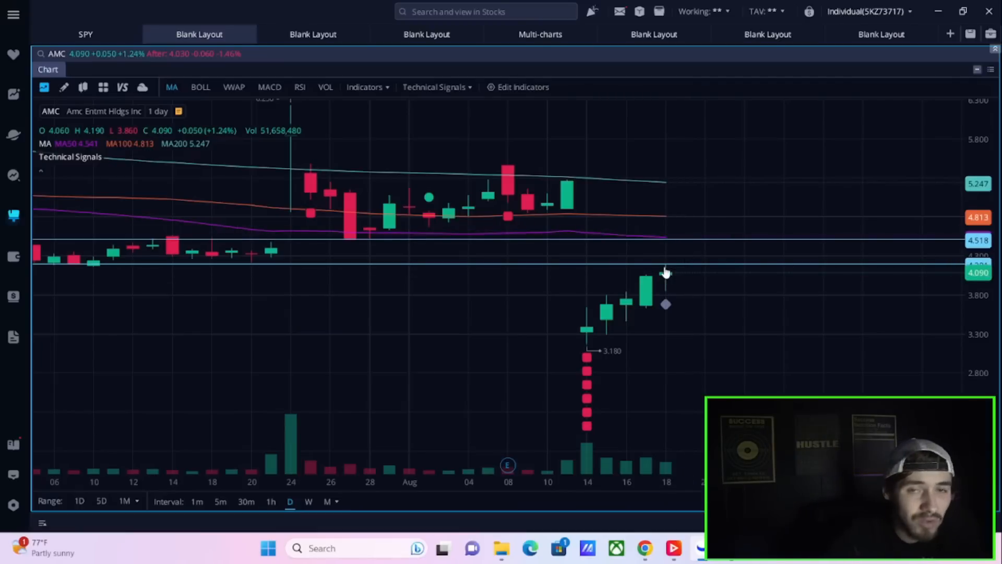
mouse_move(666, 240)
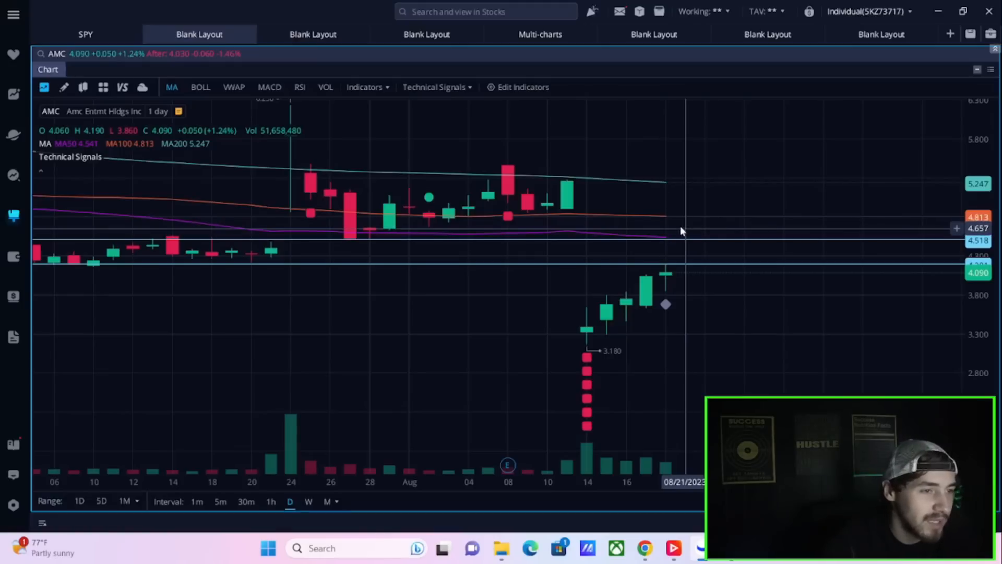
mouse_move(493, 140)
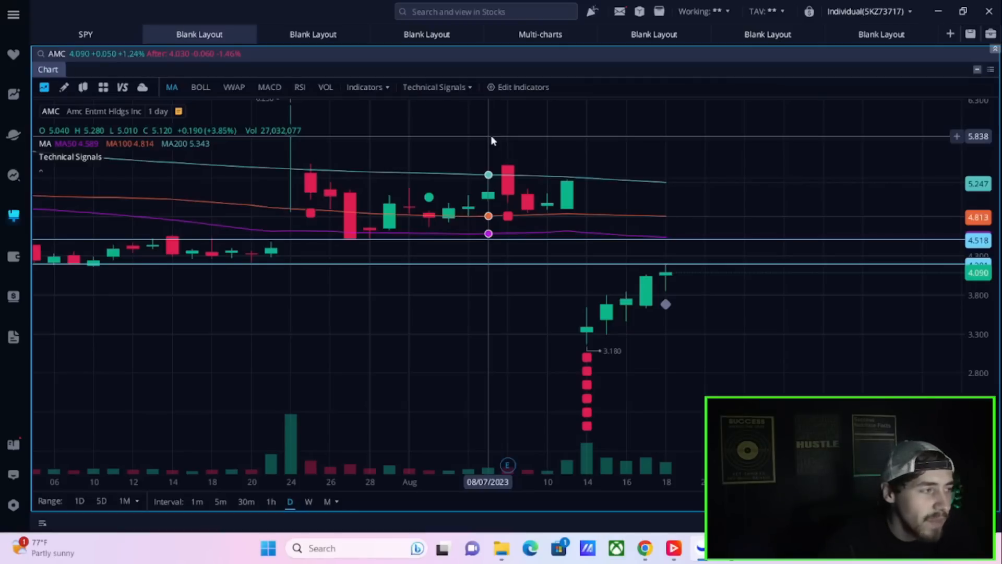
mouse_move(567, 343)
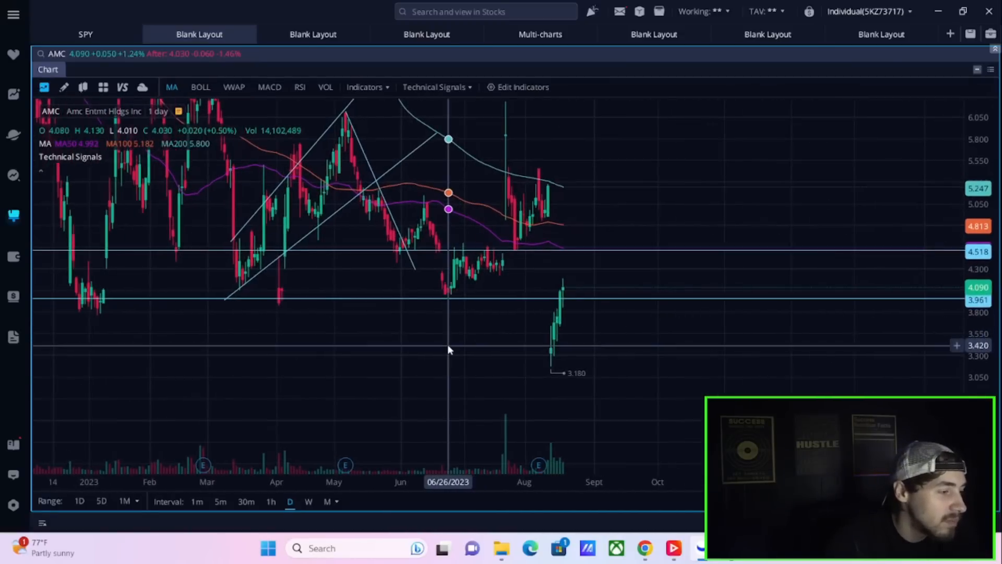
mouse_move(553, 326)
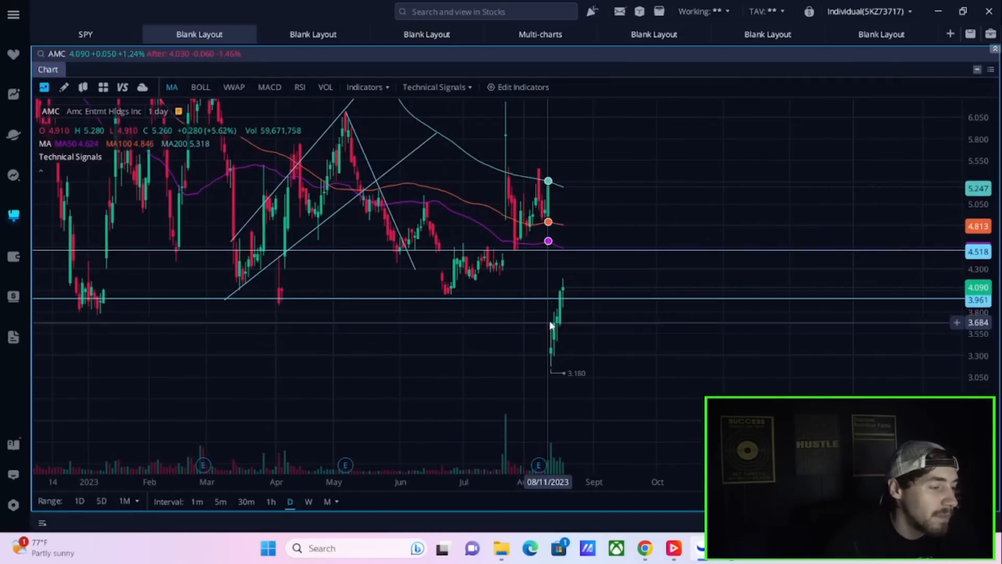
mouse_move(553, 325)
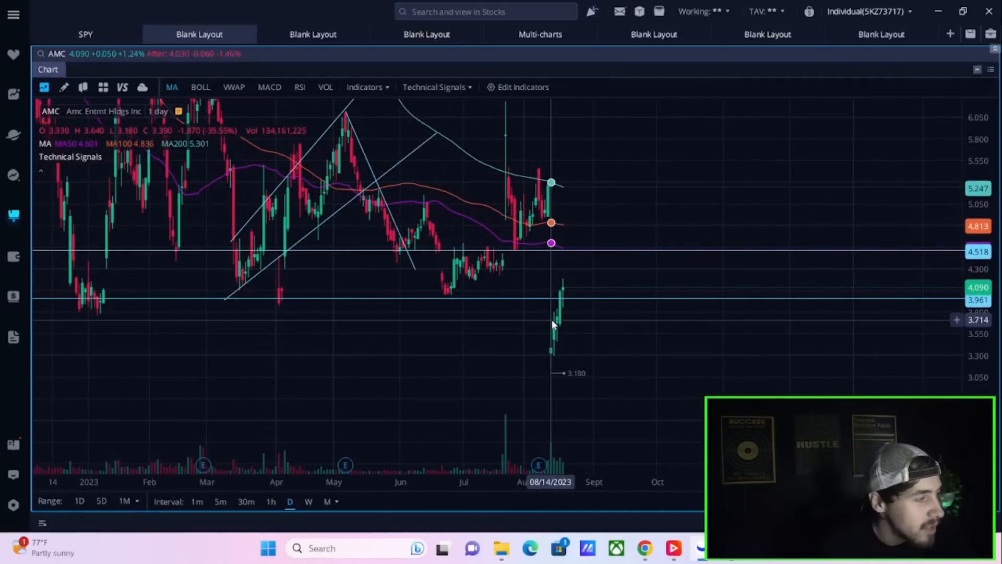